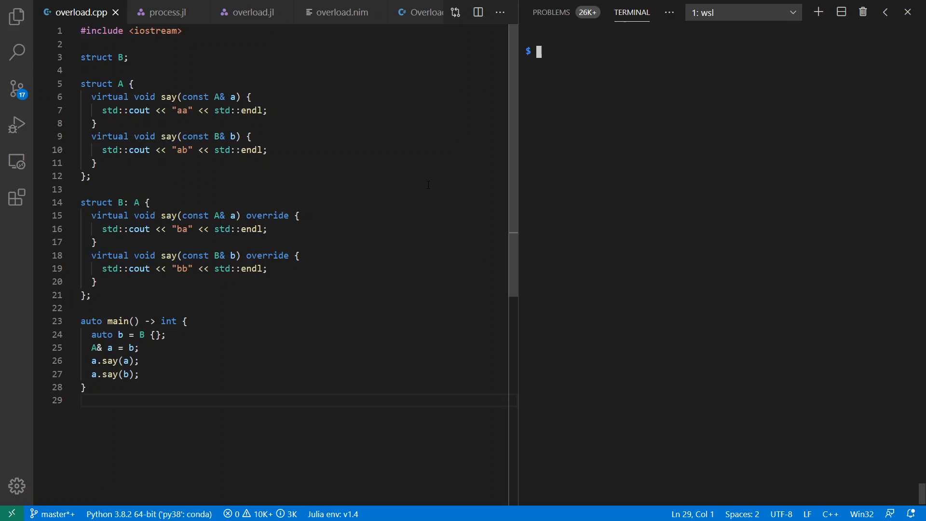
{"action": "mouse_move", "coordinate": [411, 173]}
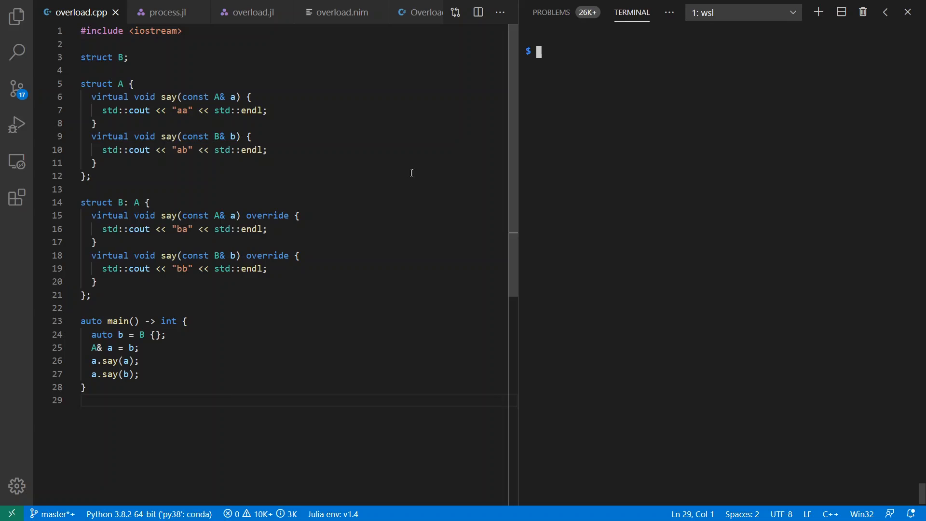
Highlight struct A, then recall 'g++ -o overload overload.cpp && ./overload' from history.
{"action": "left_click_drag", "start_coordinate": [81, 83], "coordinate": [91, 175]}
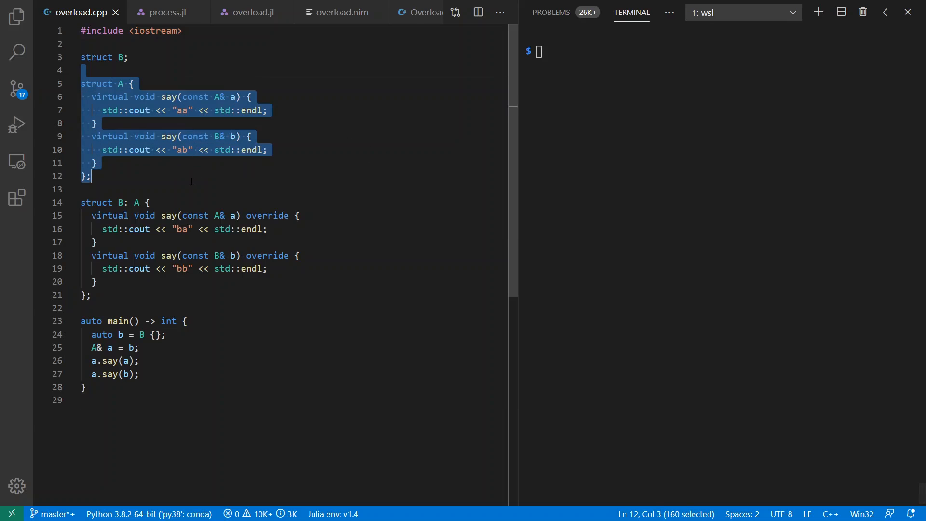
{"action": "left_click", "coordinate": [153, 189]}
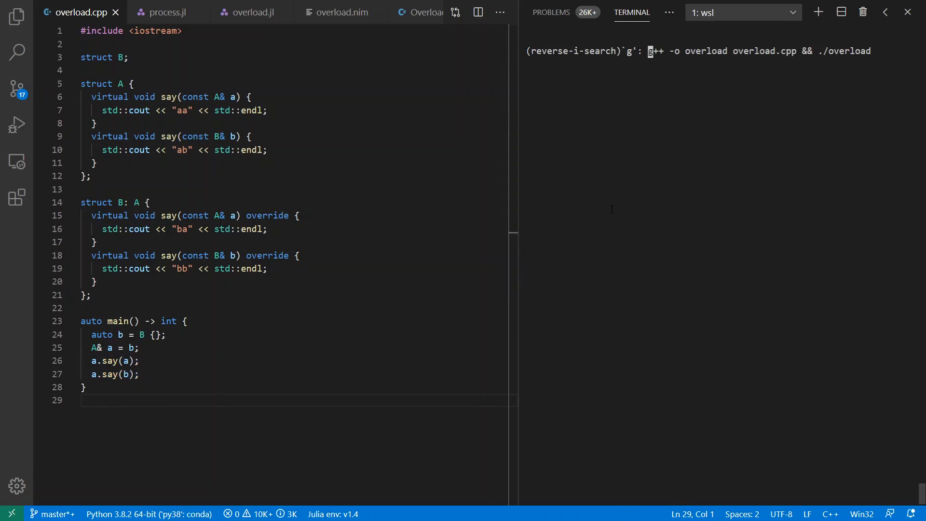
Run the g++ command to print ba and bb, then inspect B's say(const A& a) override.
{"action": "key", "text": "Return"}
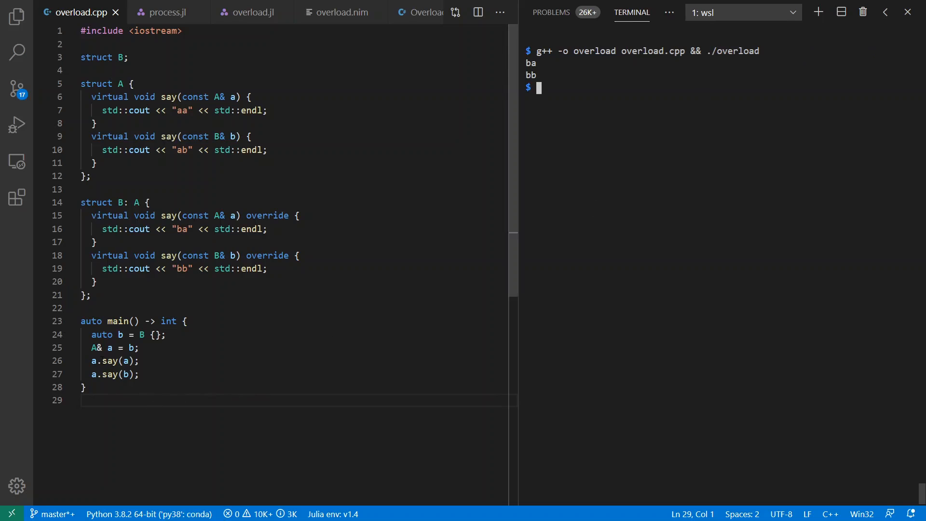
{"action": "left_click", "coordinate": [140, 360]}
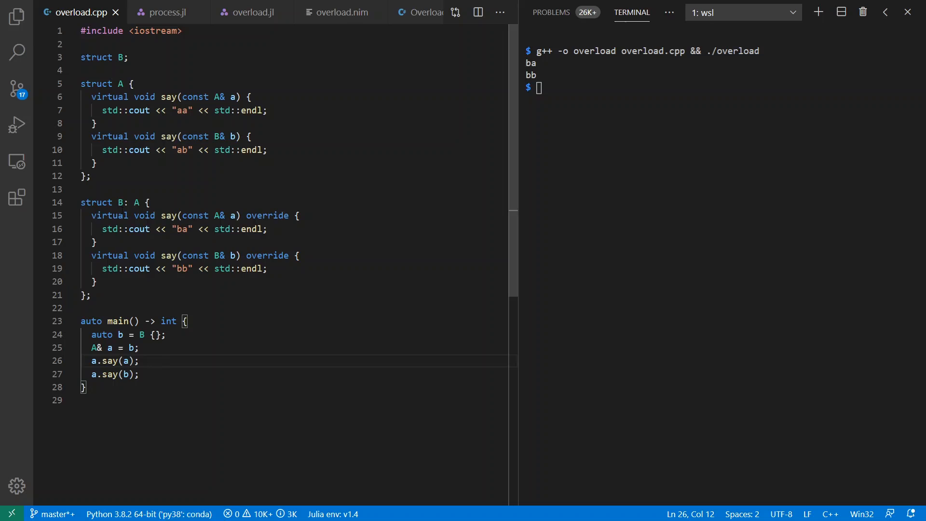
{"action": "mouse_move", "coordinate": [267, 256]}
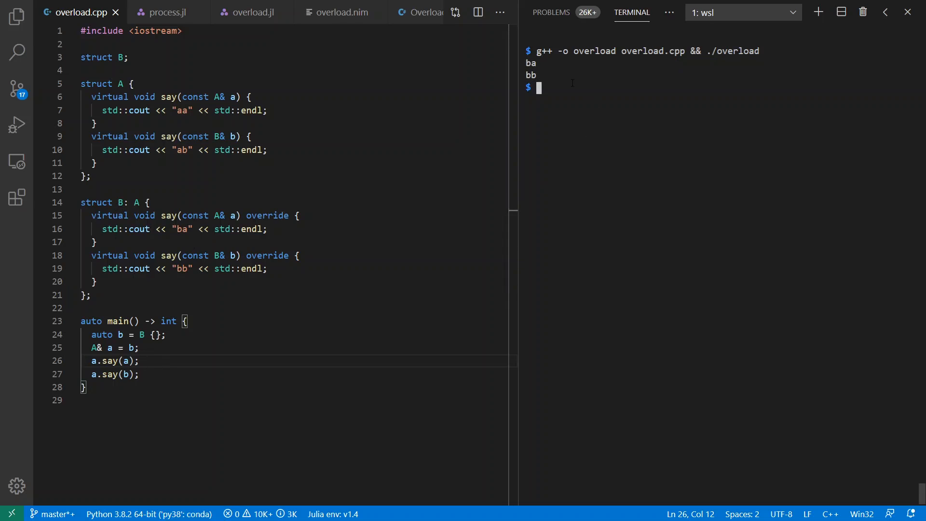
{"action": "double_click", "coordinate": [207, 215]}
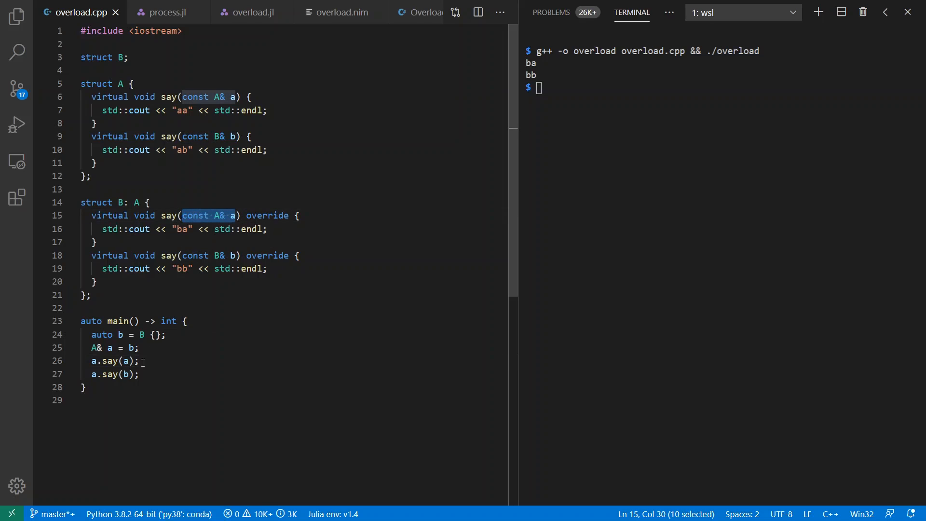
{"action": "mouse_move", "coordinate": [143, 361]}
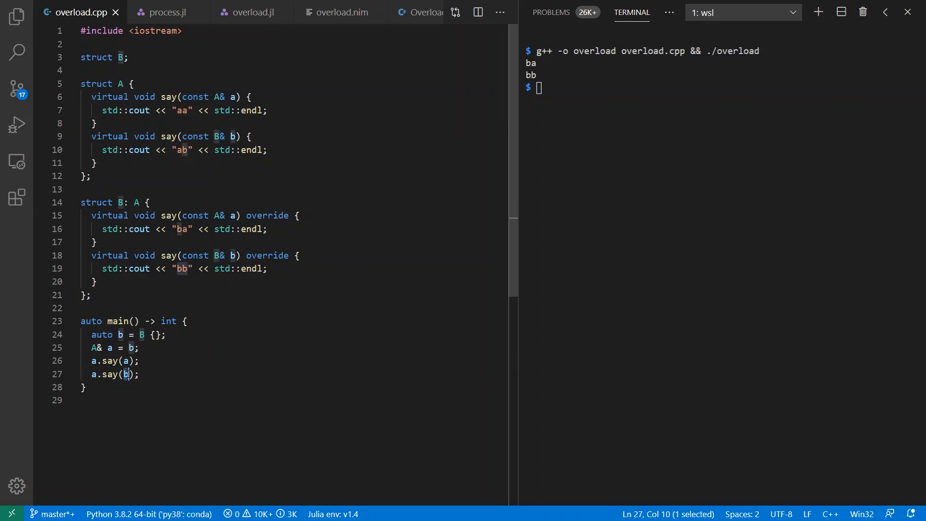
{"action": "left_click", "coordinate": [139, 374]}
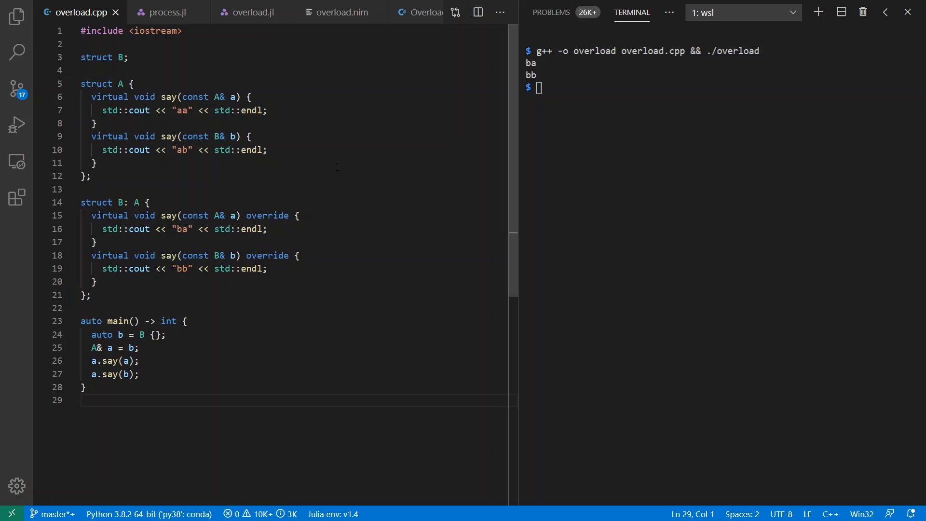
Switch to process.jl and inspect the open(f::Function, cmds, args...) signature.
{"action": "left_click", "coordinate": [166, 12]}
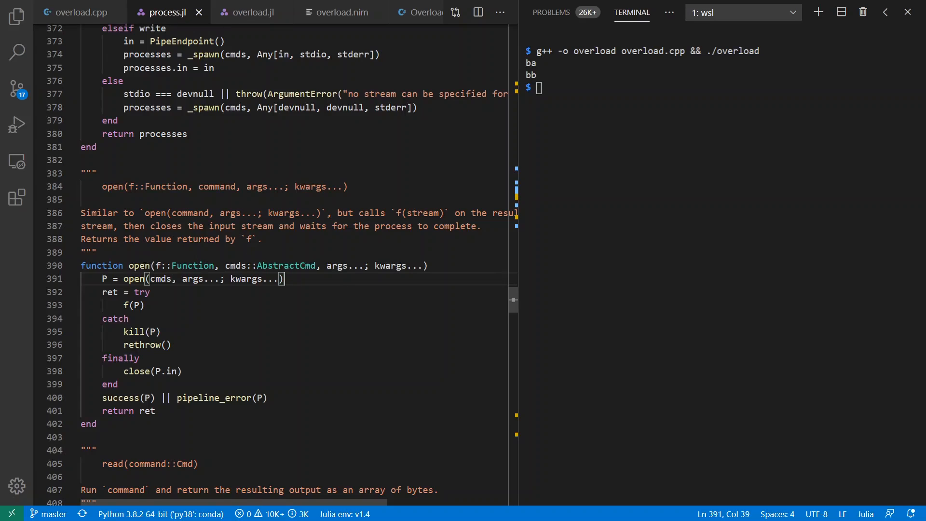
{"action": "left_click", "coordinate": [97, 252]}
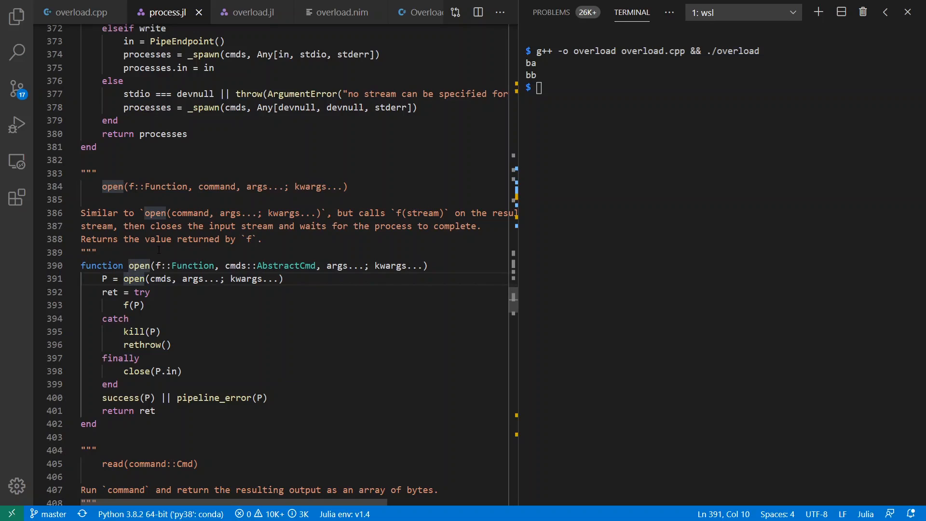
{"action": "double_click", "coordinate": [182, 265]}
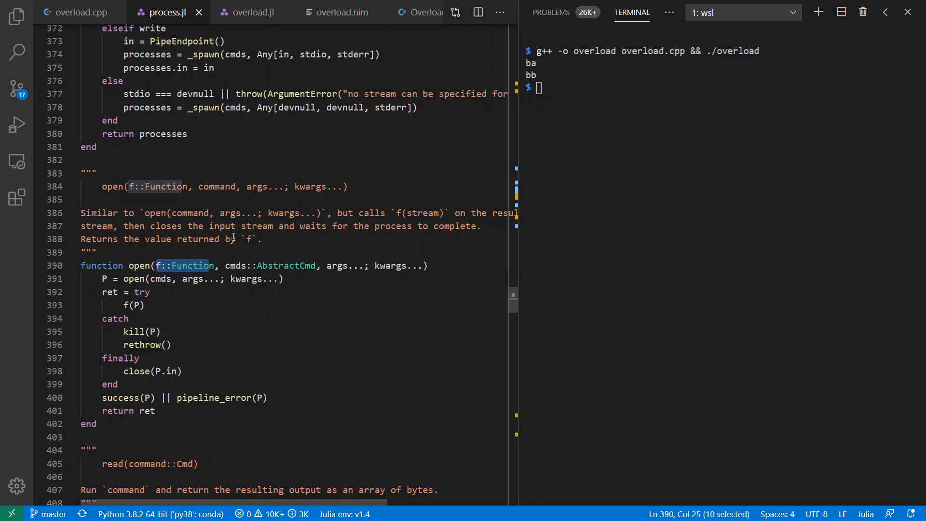
{"action": "double_click", "coordinate": [337, 266]}
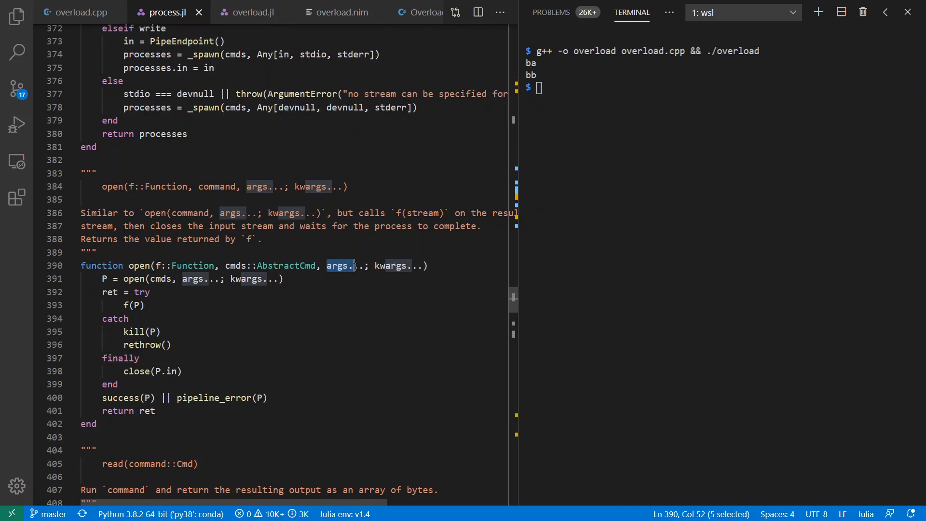
{"action": "key", "text": "shift+Right"}
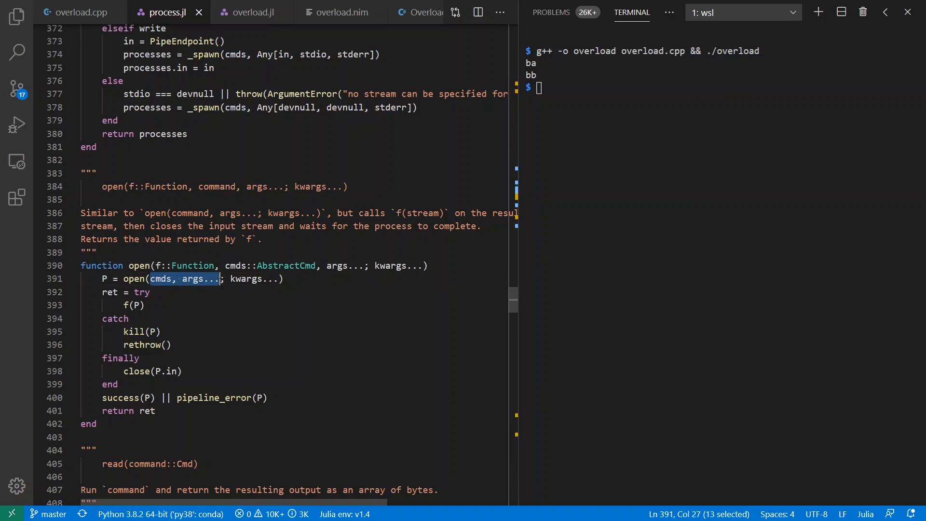
Scroll up to the open method taking a stdio::Redirectable parameter.
{"action": "scroll", "scroll_direction": "up", "scroll_amount": 3}
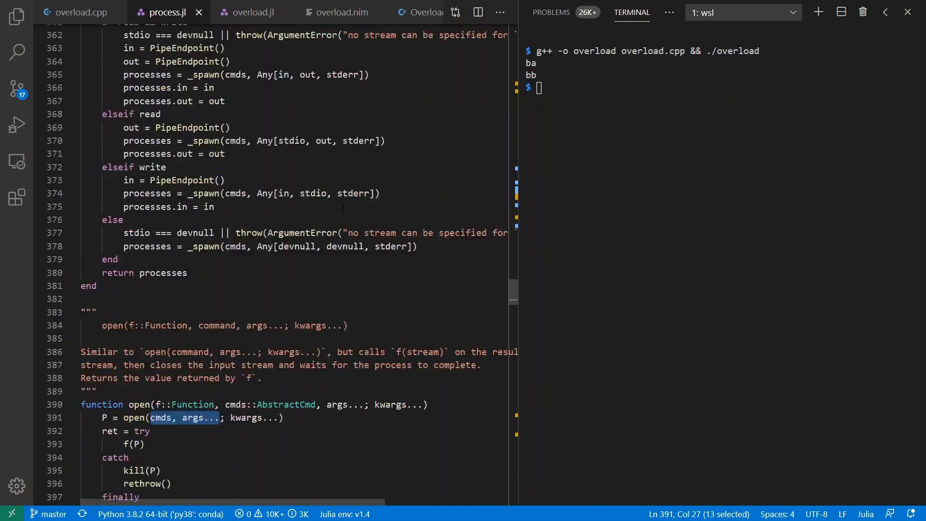
{"action": "scroll", "scroll_direction": "up", "scroll_amount": 3}
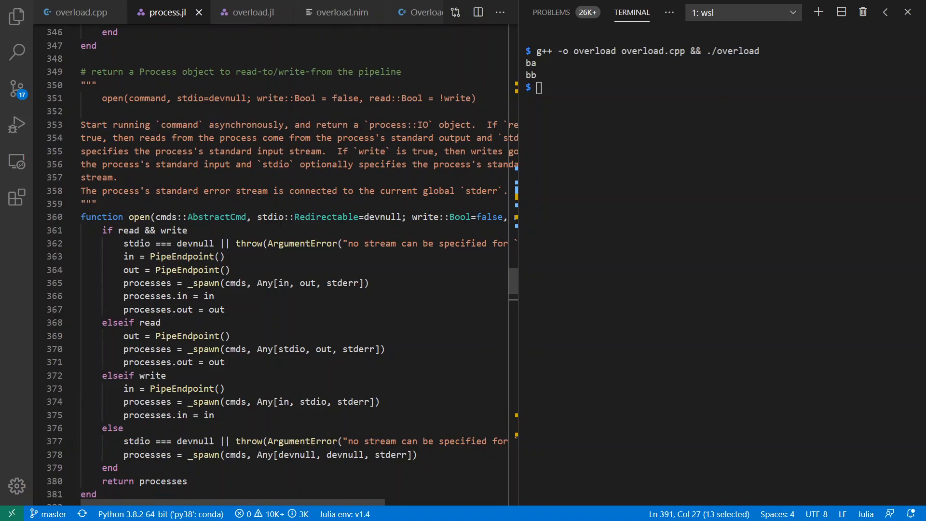
{"action": "double_click", "coordinate": [307, 216]}
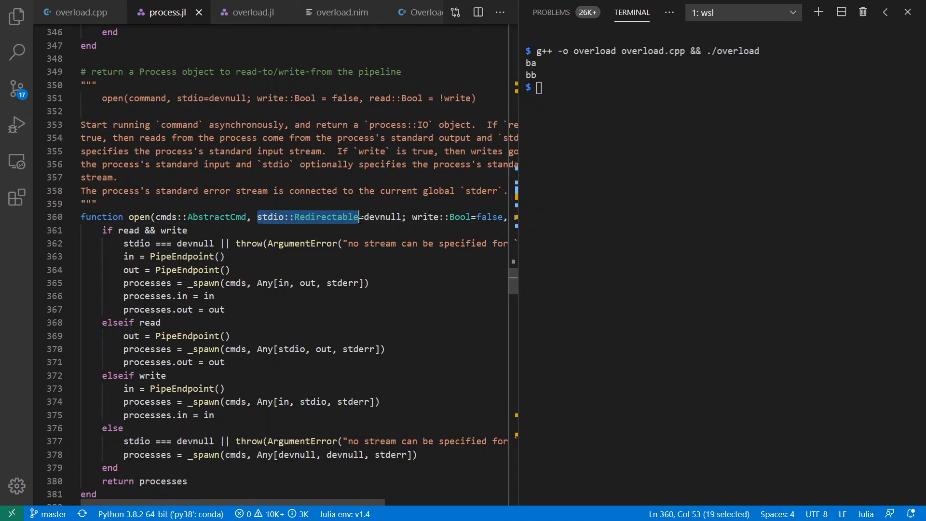
{"action": "scroll", "scroll_direction": "up", "scroll_amount": 3}
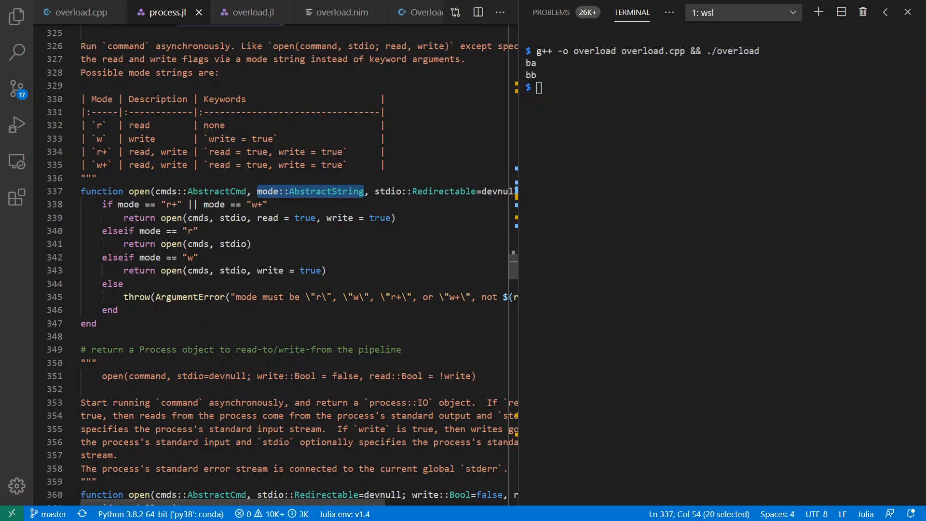
{"action": "scroll", "scroll_direction": "down", "scroll_amount": 3}
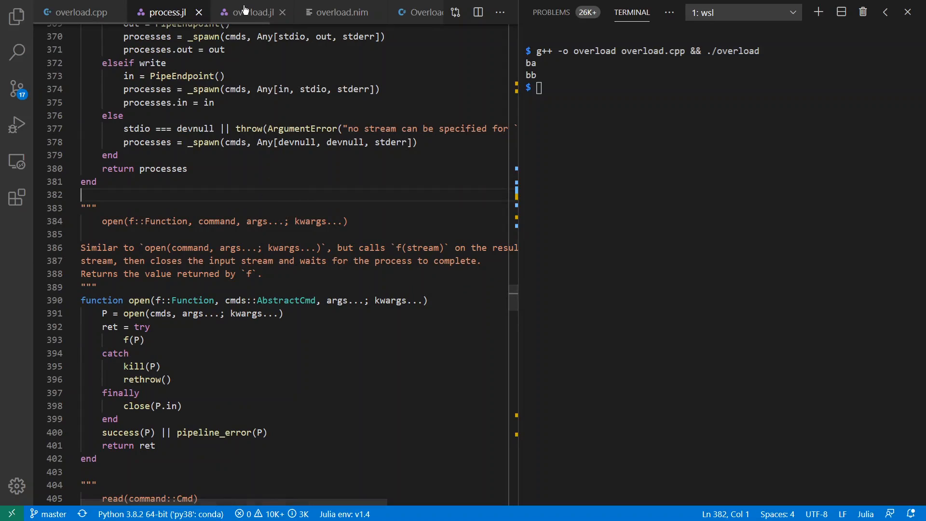
Run julia overload.jl from the overload.jl tab so it prints ab.
{"action": "left_click", "coordinate": [250, 11]}
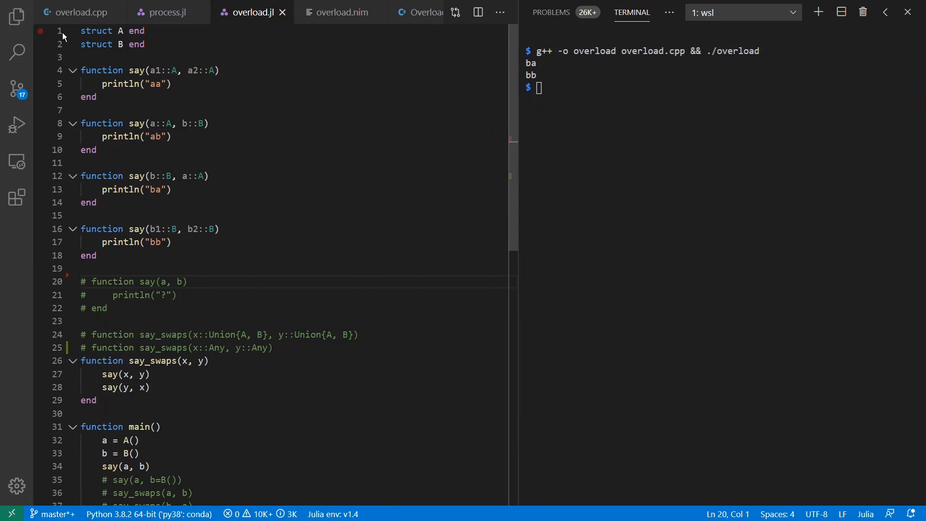
{"action": "left_click_drag", "start_coordinate": [81, 31], "coordinate": [81, 57]}
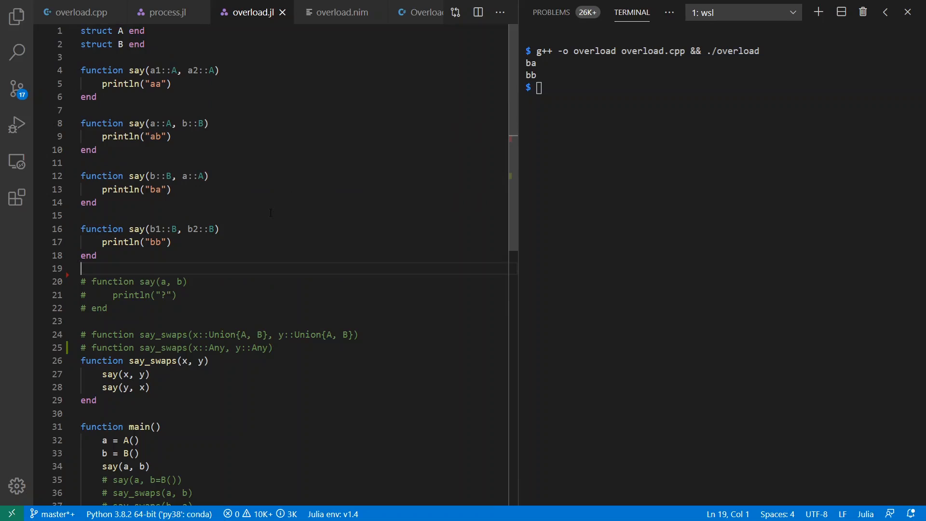
{"action": "scroll", "scroll_direction": "down", "scroll_amount": 3}
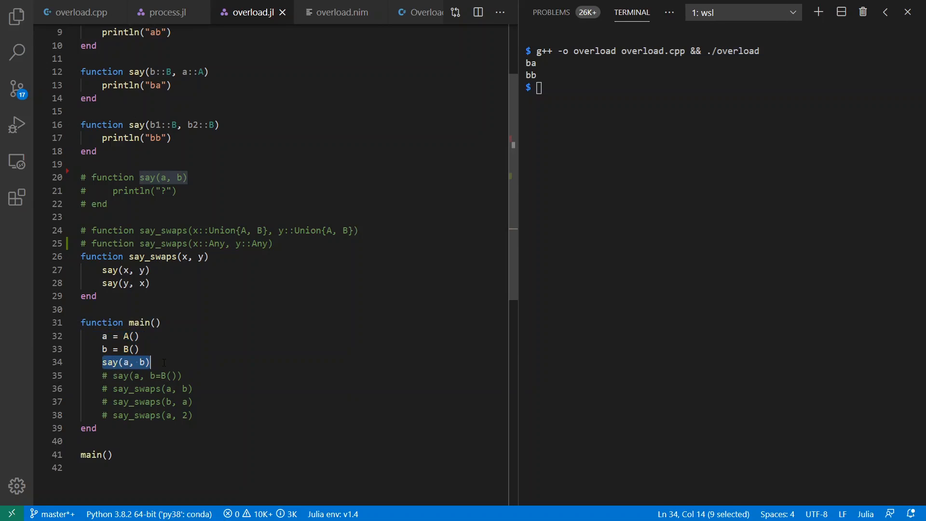
{"action": "left_click", "coordinate": [611, 203]}
{"action": "type", "text": "julia overload.jl"}
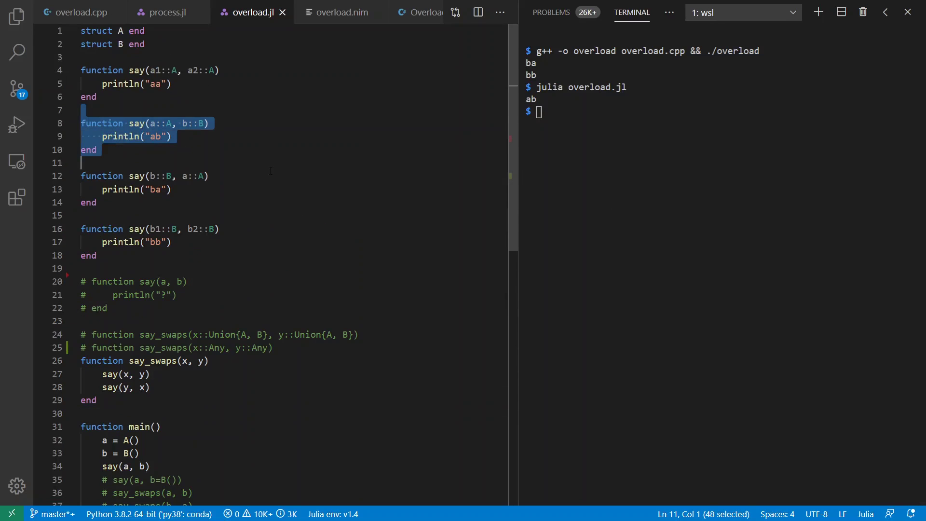
{"action": "left_click", "coordinate": [164, 11]}
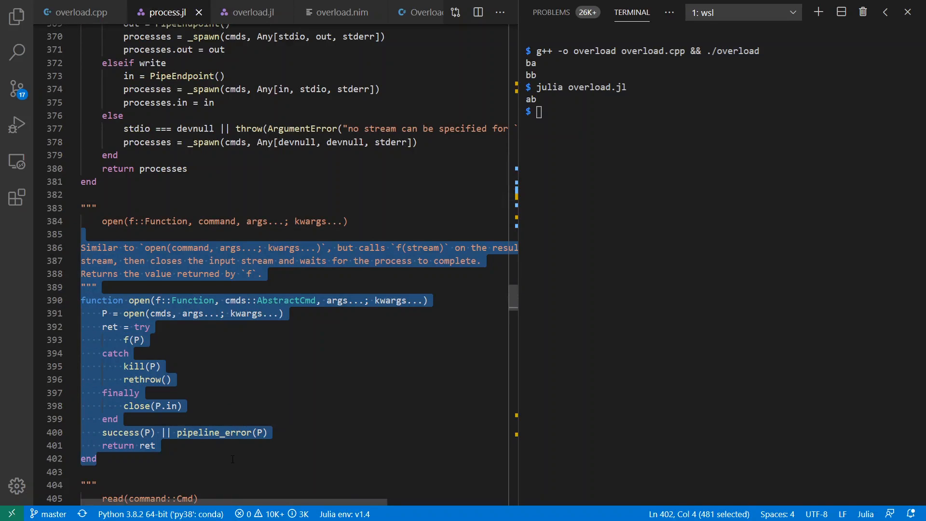
{"action": "left_click", "coordinate": [250, 12]}
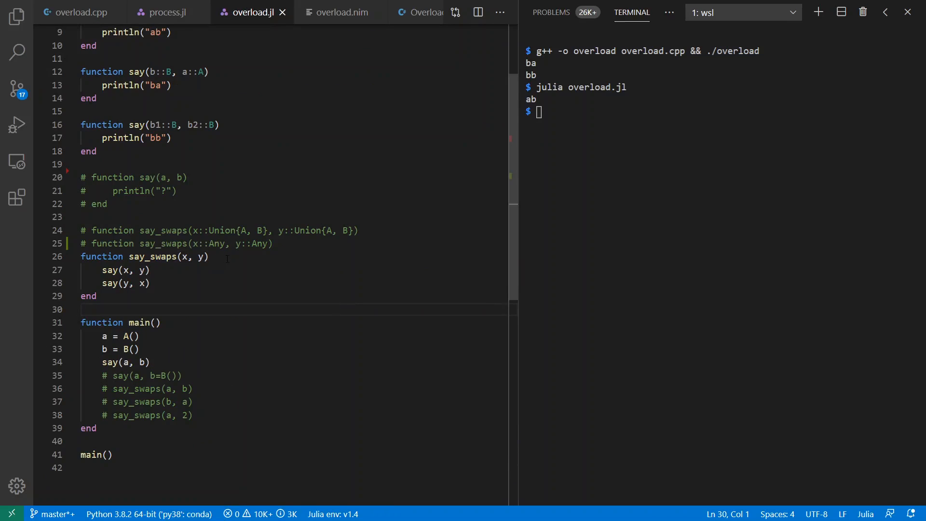
Rerun say_swaps(a, b) printing ab and ba, then change the call to say_swaps(a, 2).
{"action": "left_click", "coordinate": [208, 256]}
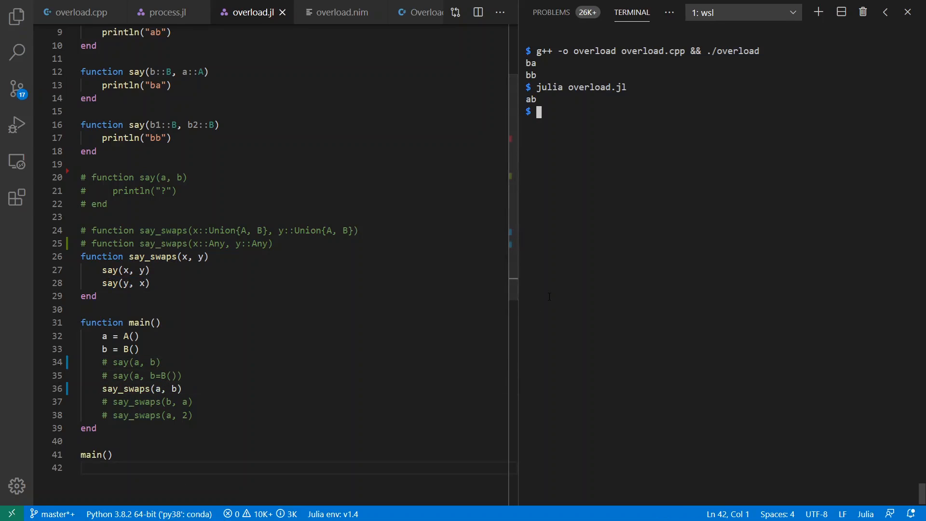
{"action": "key", "text": "Return"}
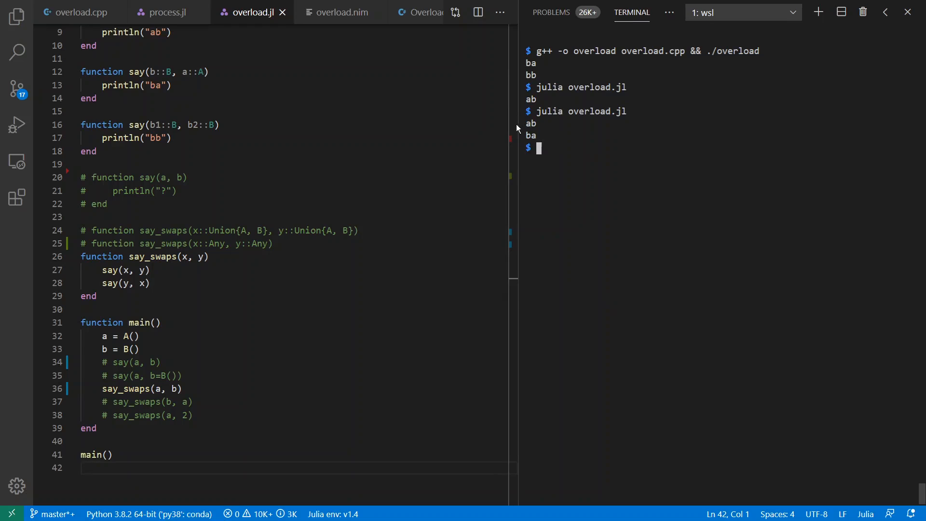
{"action": "left_click", "coordinate": [184, 388]}
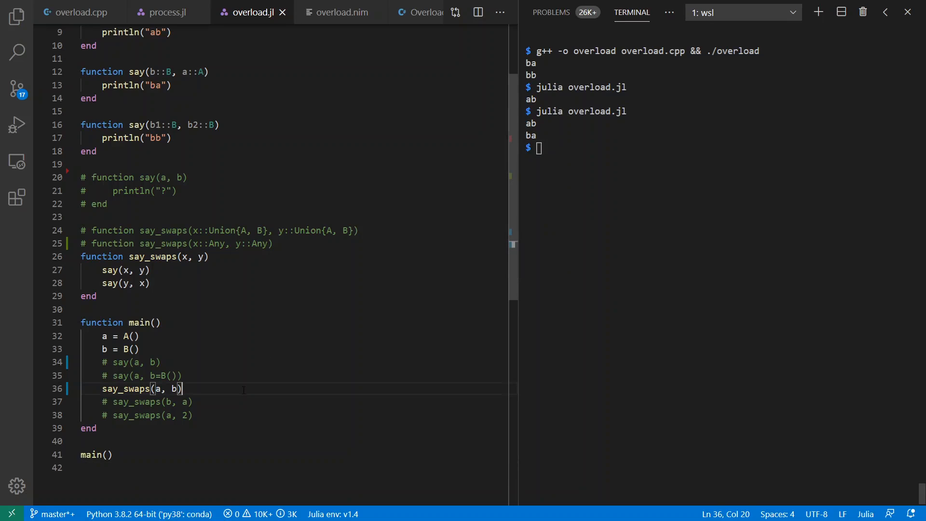
{"action": "left_click", "coordinate": [186, 256]}
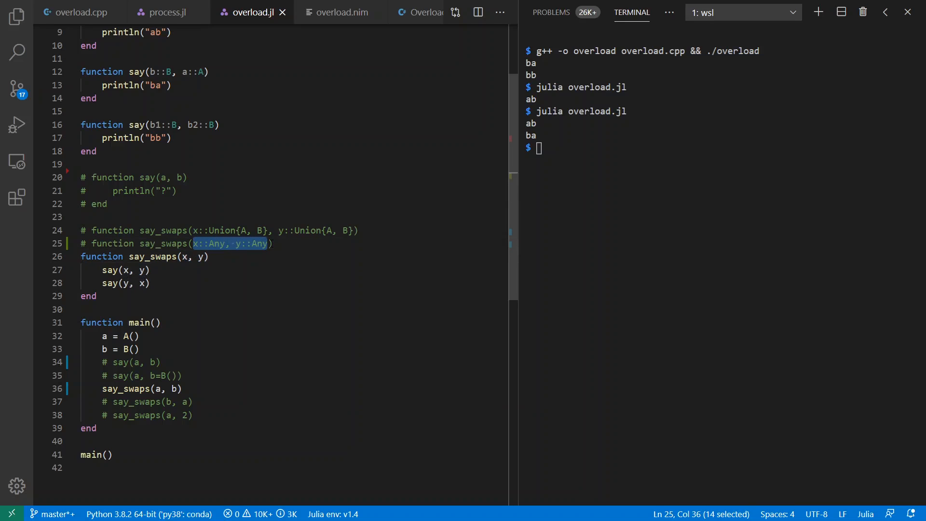
{"action": "left_click", "coordinate": [150, 283]}
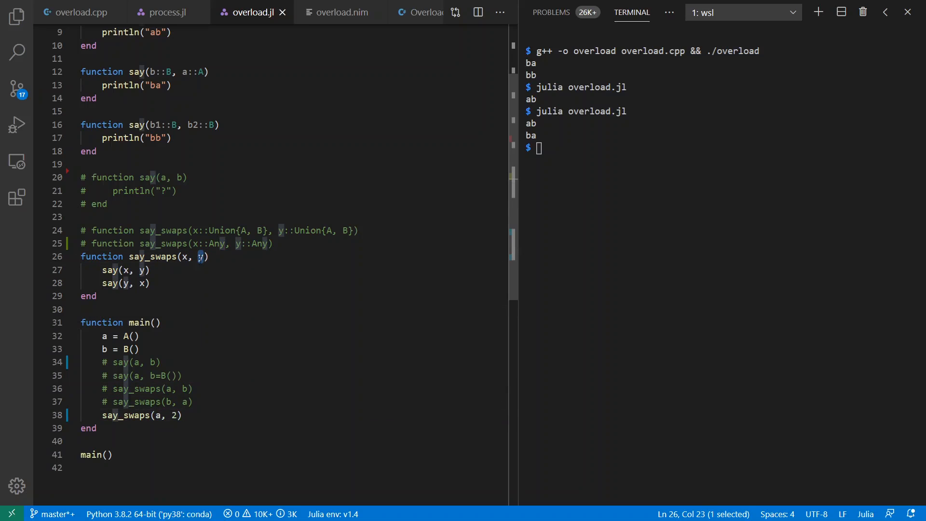
{"action": "left_click", "coordinate": [144, 271]}
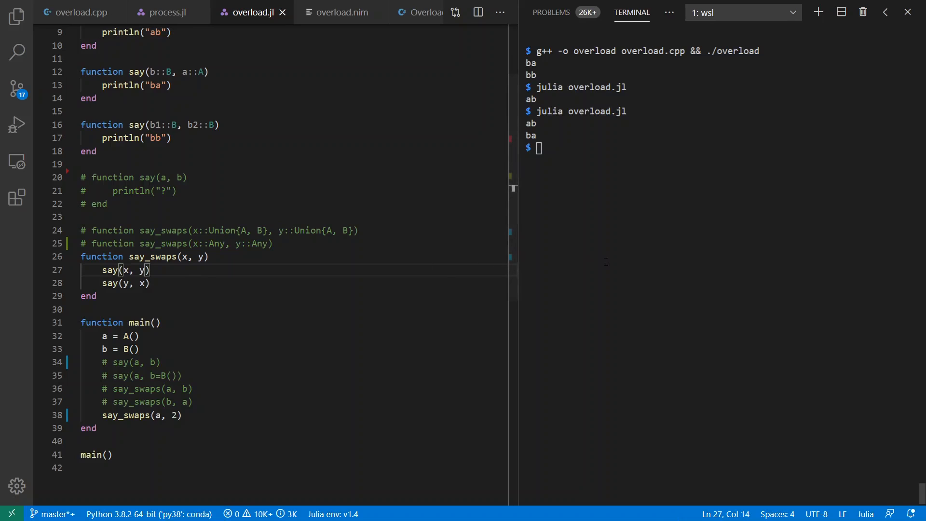
Hit the say_swaps(a, 2) MethodError, uncomment the generic say fallback, and rerun printing ??
{"action": "key", "text": "Return"}
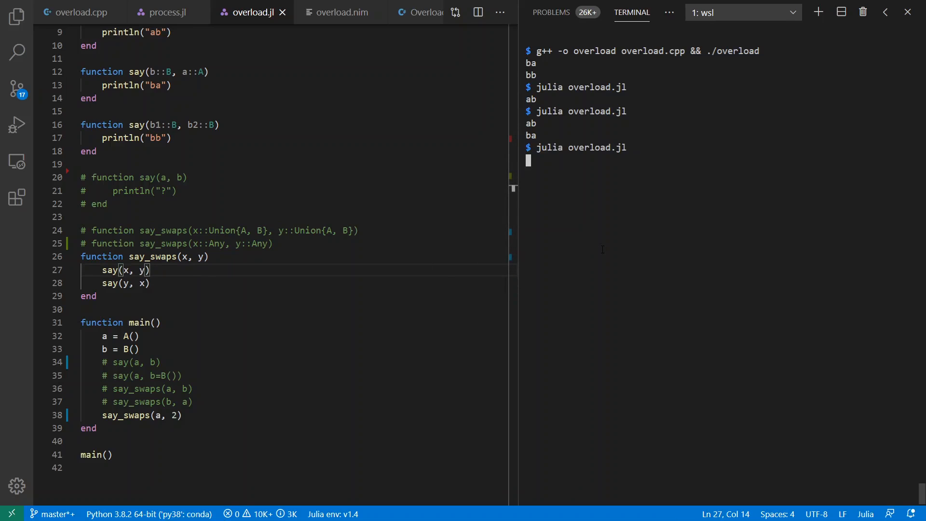
{"action": "key", "text": "Return"}
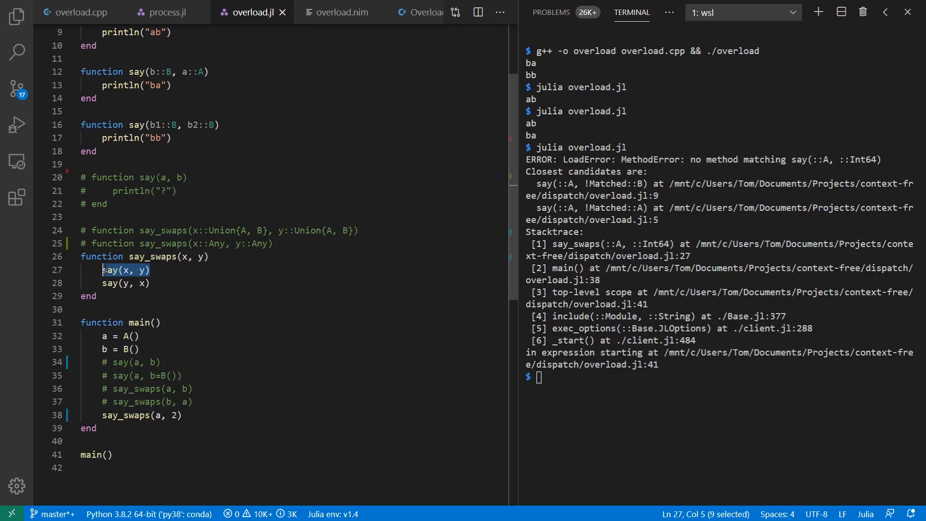
{"action": "left_click", "coordinate": [150, 270]}
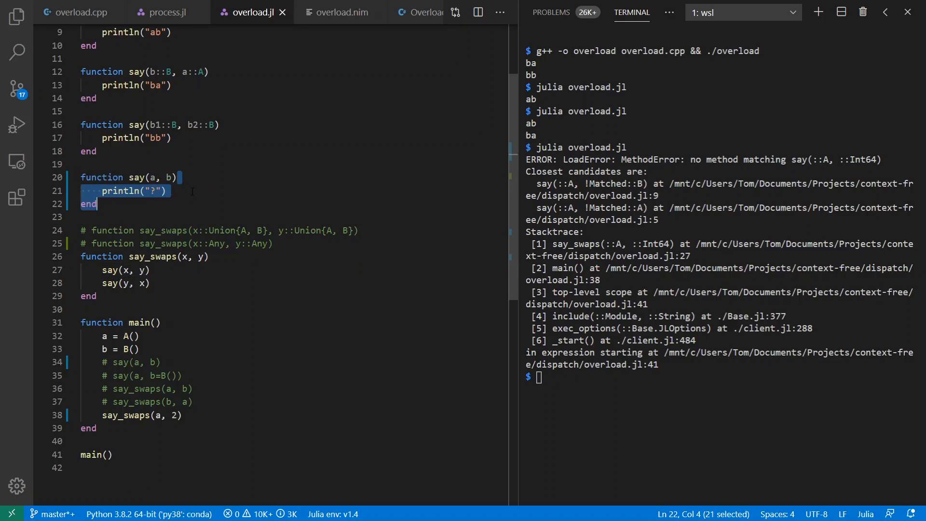
{"action": "key", "text": "Return"}
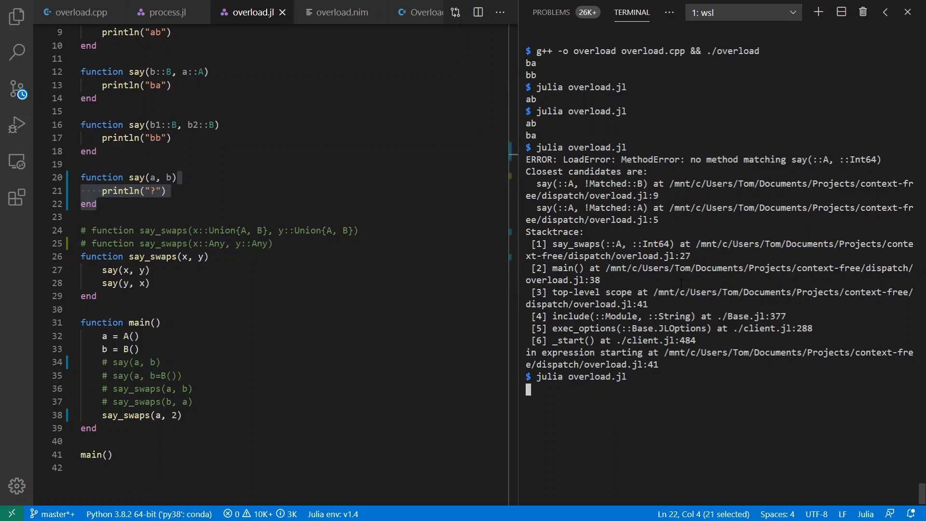
{"action": "key", "text": "Return"}
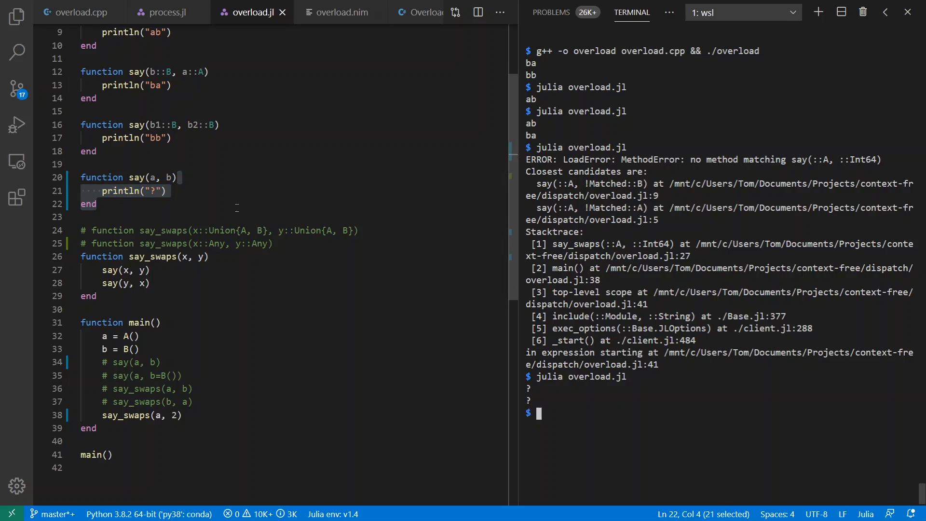
Recomment the say fallback and switch say_swaps to the Union{A, B} signature.
{"action": "key", "text": "ctrl+/"}
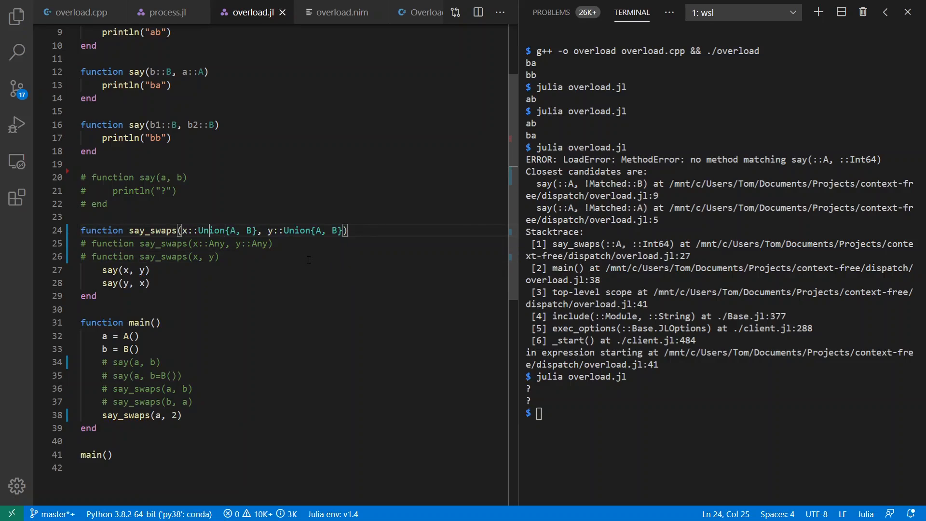
{"action": "mouse_move", "coordinate": [207, 231]}
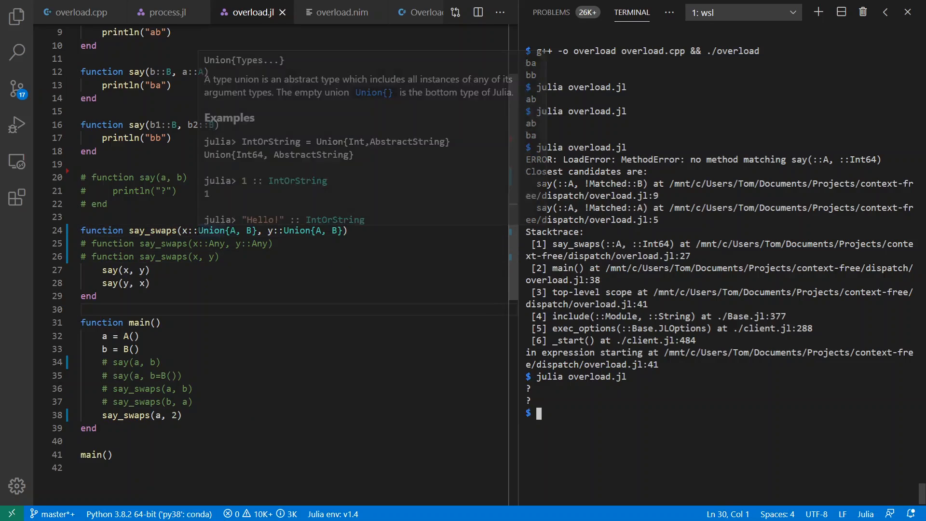
{"action": "double_click", "coordinate": [227, 231]}
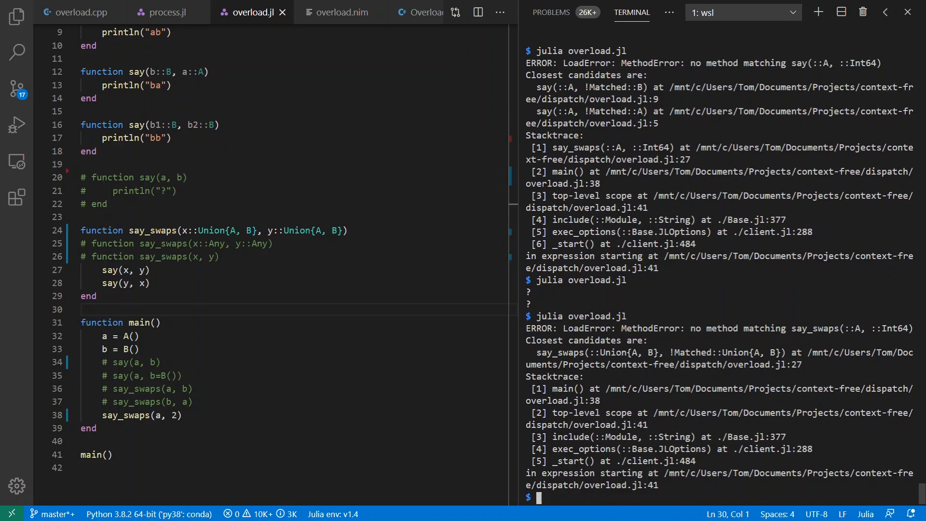
{"action": "left_click", "coordinate": [181, 415]}
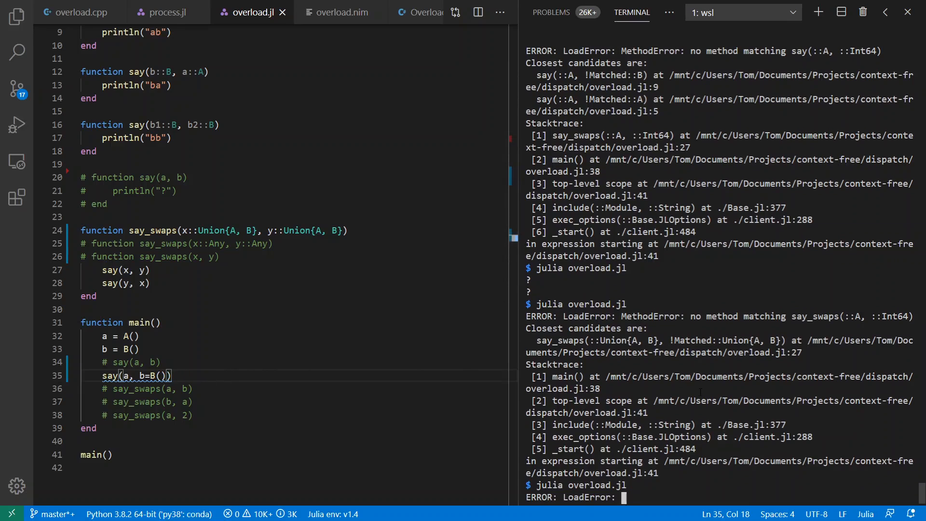
Run julia overload.jl with say(a, b=B()), getting the unsupported keyword b MethodError.
{"action": "key", "text": "Return"}
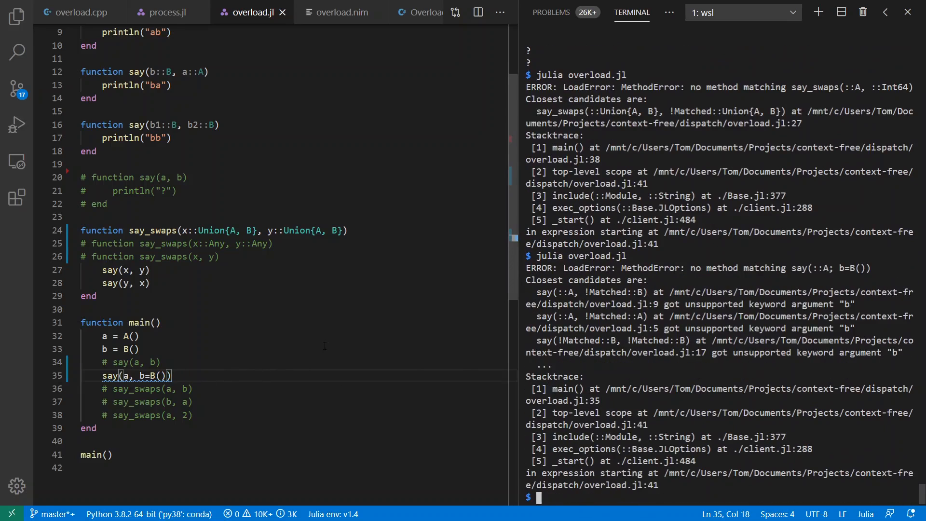
Add a say method with keyword c::Int printing abc, call say(a, b, c=1), then open overload.nim.
{"action": "scroll", "scroll_direction": "up", "scroll_amount": 3}
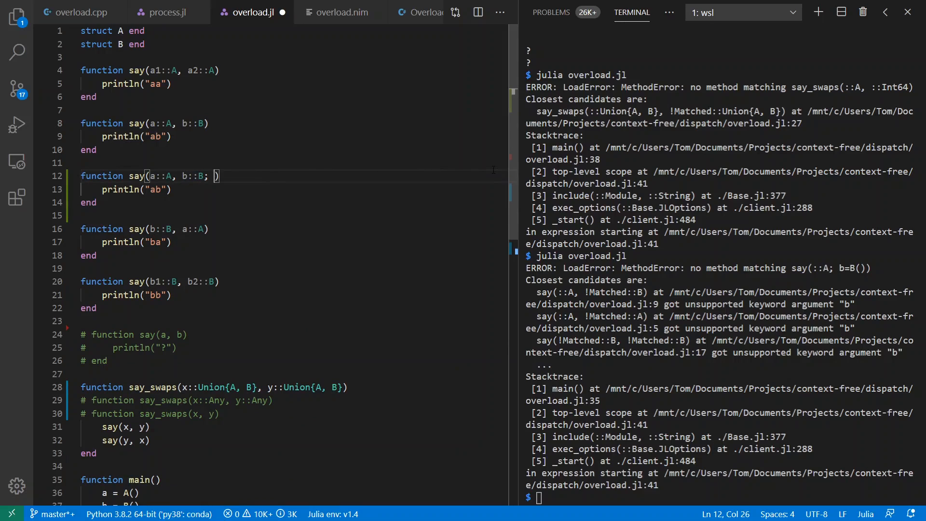
{"action": "type", "text": "c::Int"}
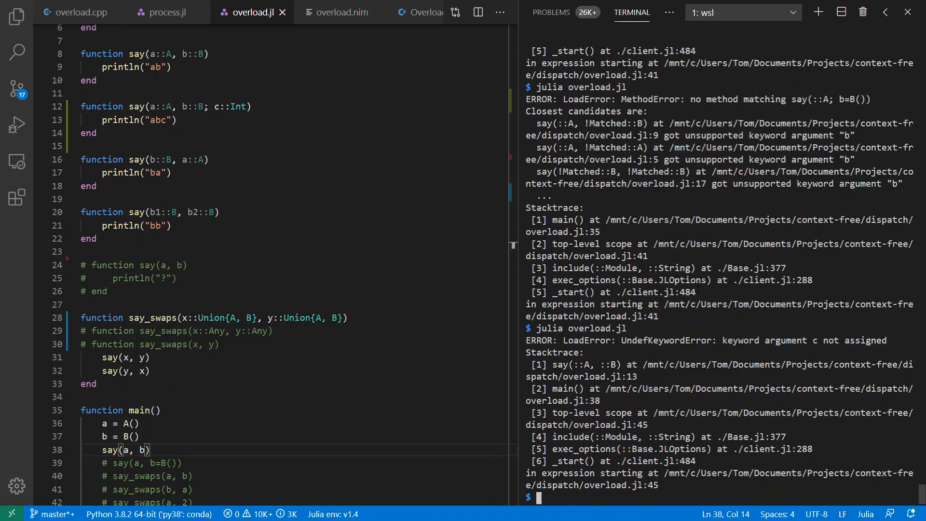
{"action": "mouse_move", "coordinate": [311, 306]}
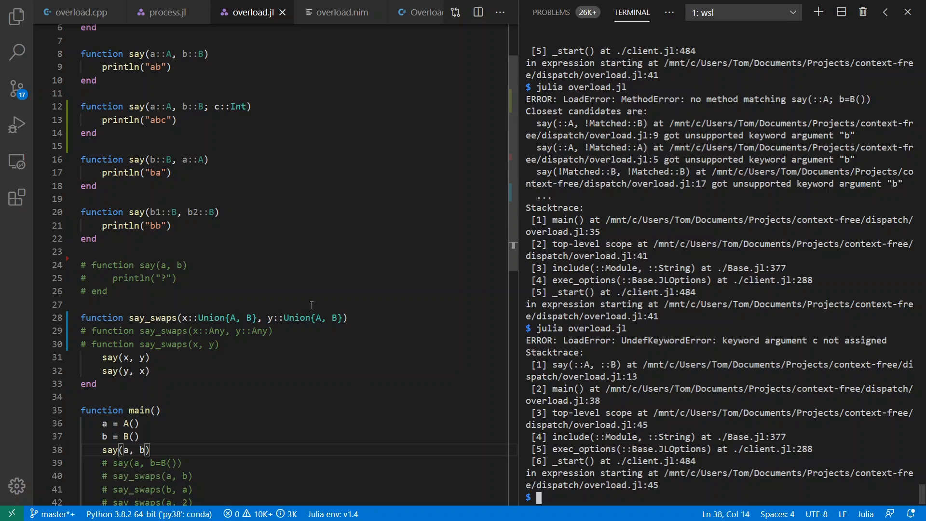
{"action": "left_click_drag", "start_coordinate": [80, 106], "coordinate": [79, 146]}
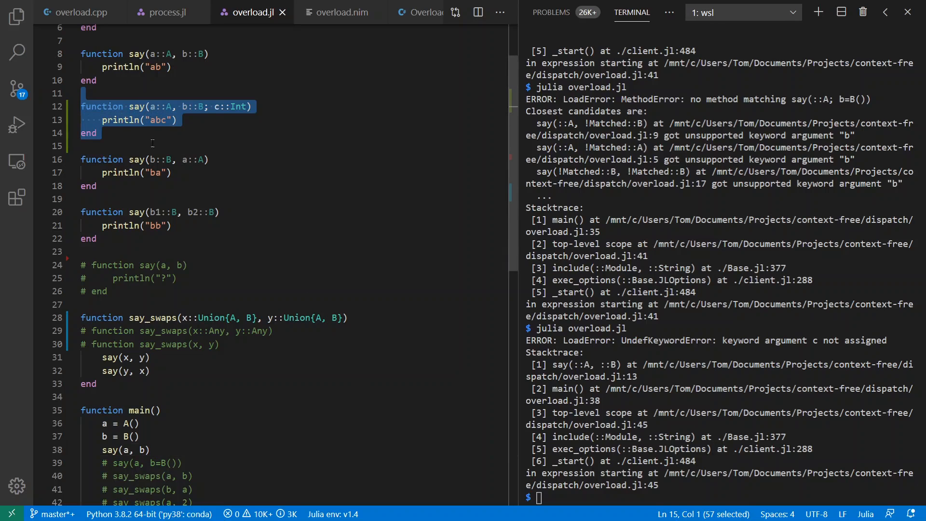
{"action": "left_click", "coordinate": [214, 106]}
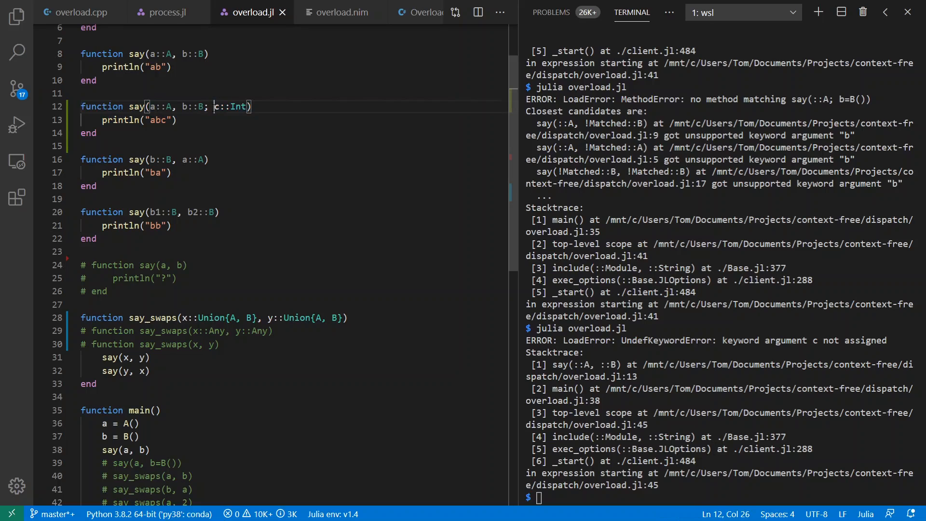
{"action": "double_click", "coordinate": [230, 106]}
{"action": "type", "text": ", c=1"}
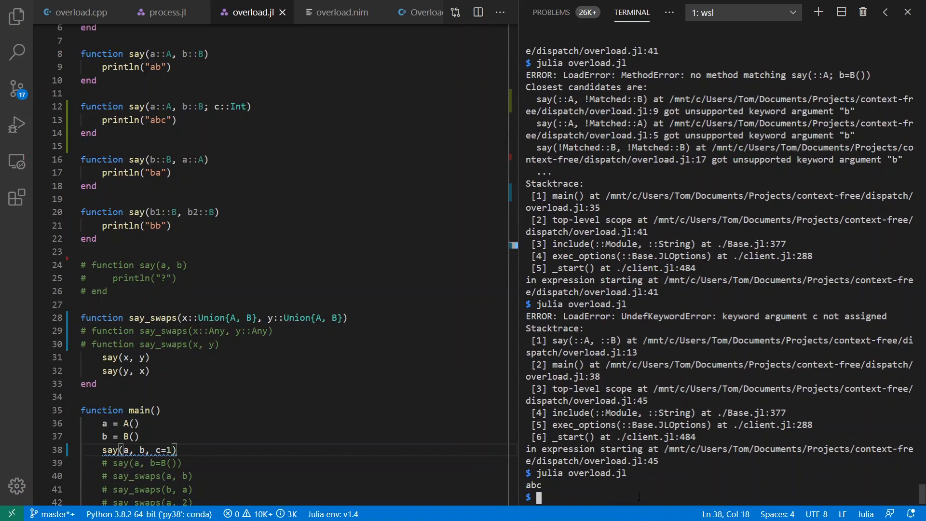
{"action": "double_click", "coordinate": [217, 106]}
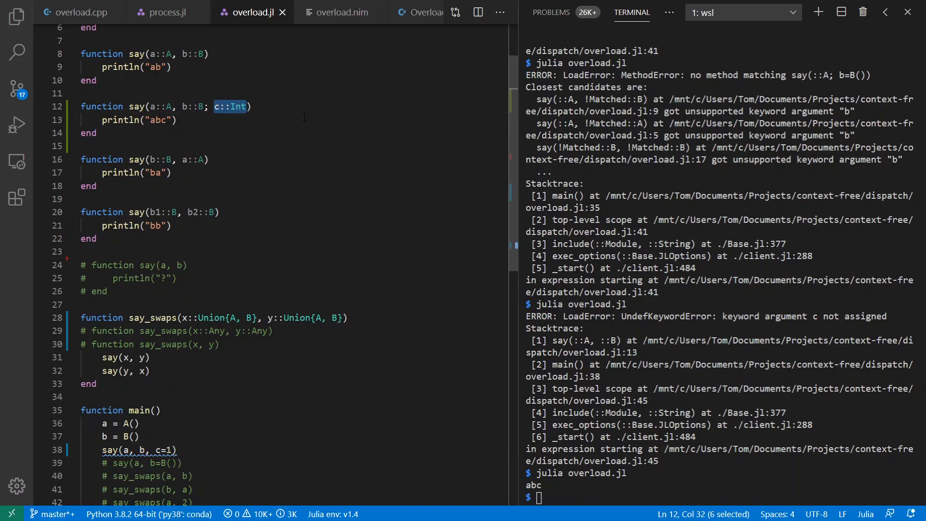
{"action": "mouse_move", "coordinate": [304, 116]}
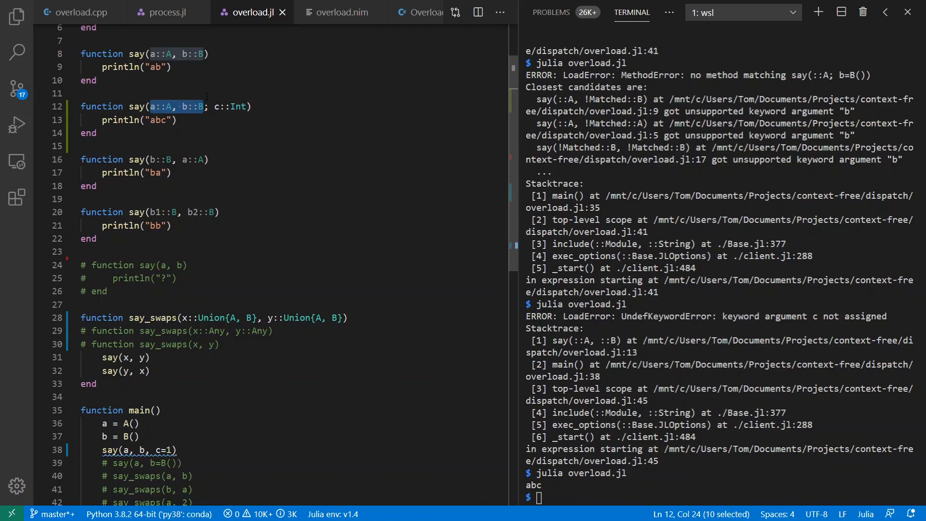
{"action": "left_click", "coordinate": [341, 11]}
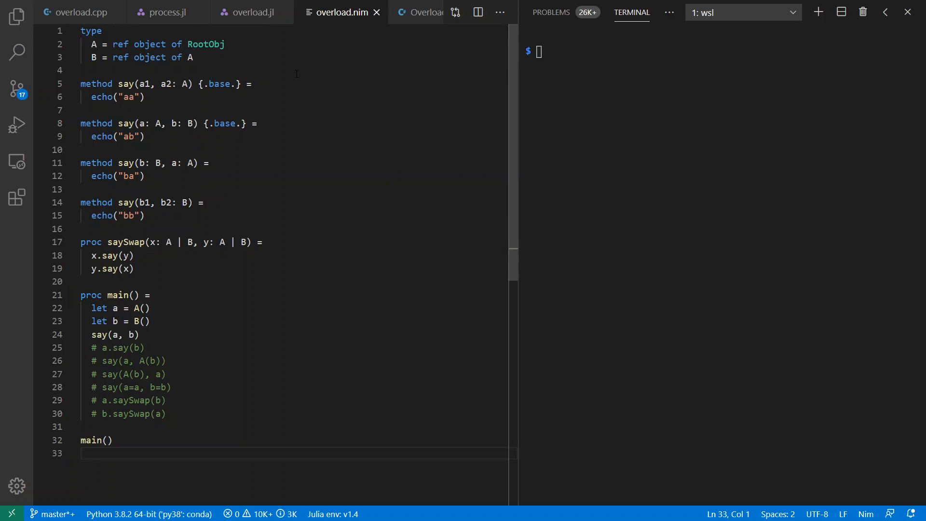
{"action": "mouse_move", "coordinate": [406, 403]}
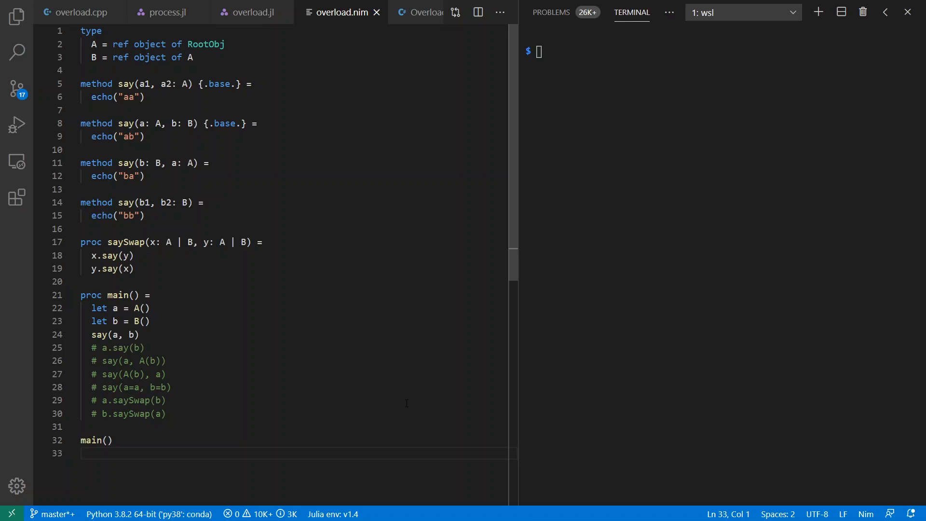
{"action": "left_click", "coordinate": [86, 453]}
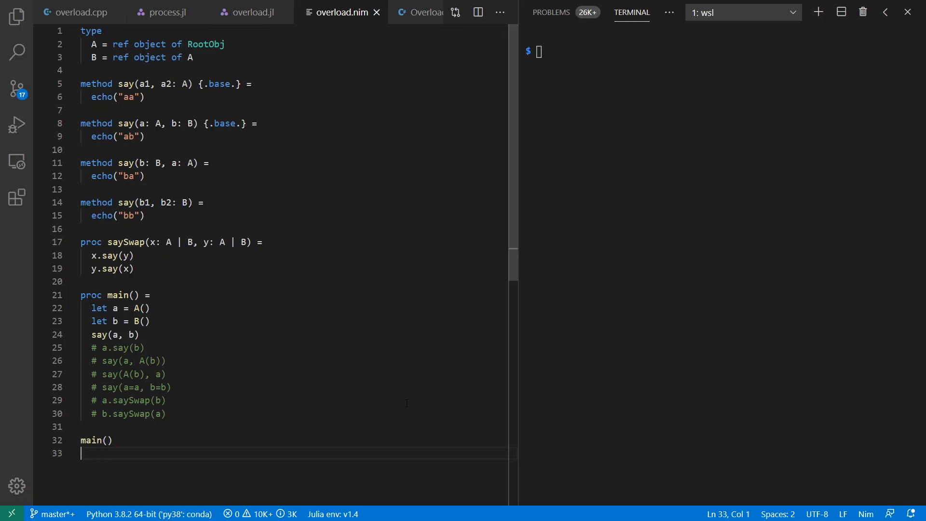
{"action": "mouse_move", "coordinate": [65, 55]}
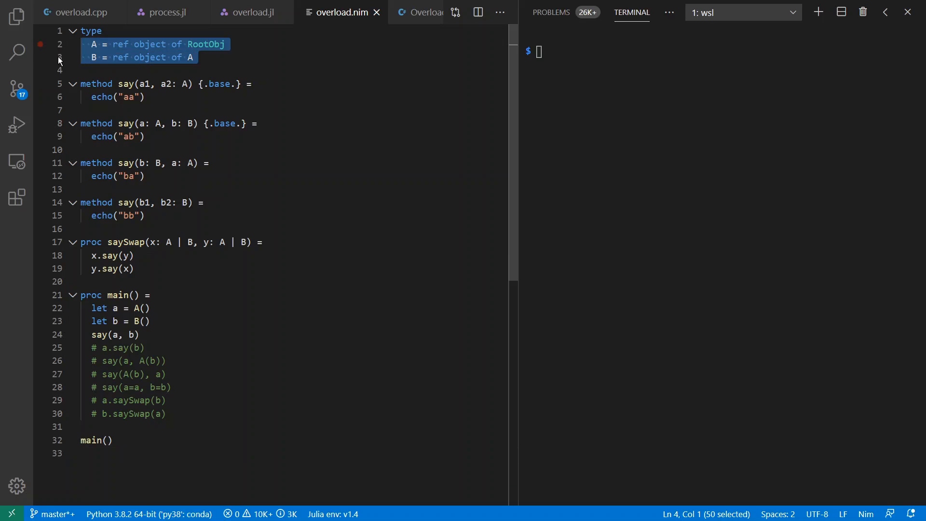
{"action": "left_click", "coordinate": [130, 70]}
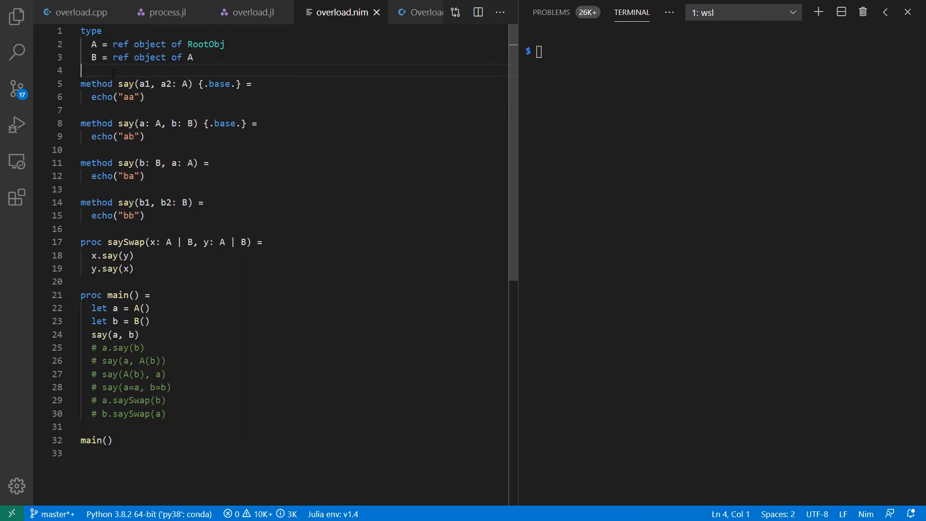
{"action": "double_click", "coordinate": [95, 83]}
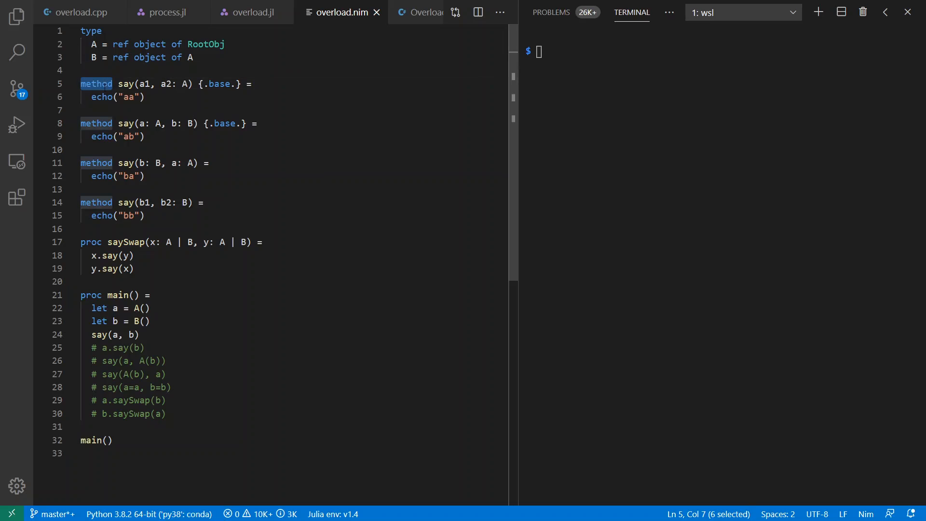
{"action": "double_click", "coordinate": [91, 241]}
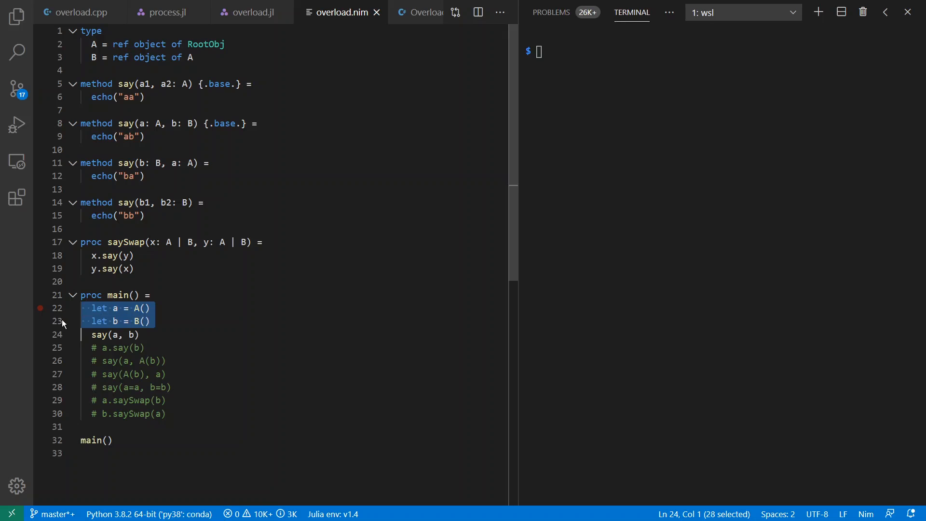
{"action": "left_click", "coordinate": [128, 335]}
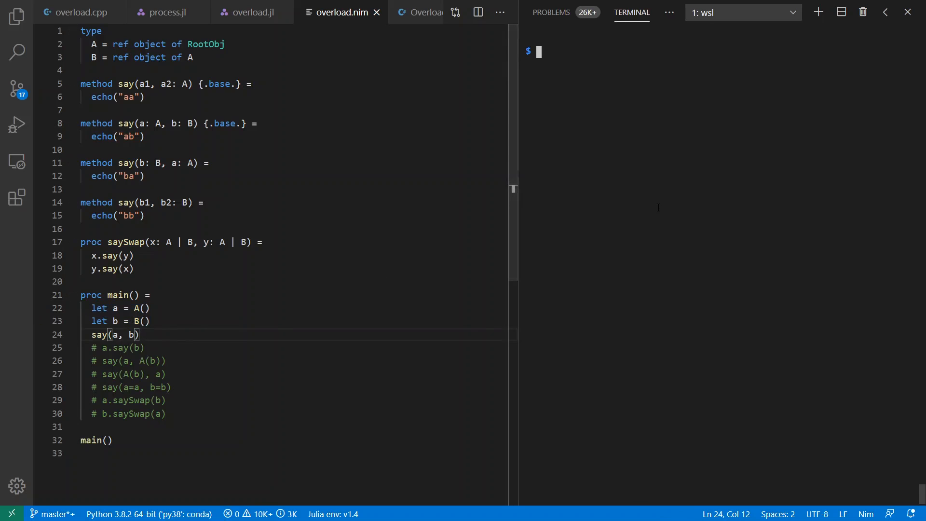
{"action": "key", "text": "ctrl+r"}
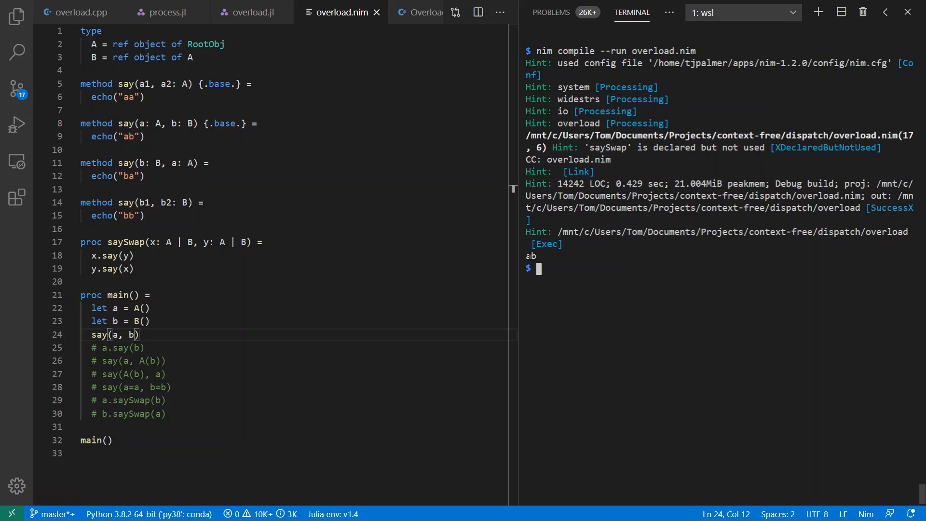
Rerun overload.nim with the a.say(b) and mixed say calls, ending with saySwap printing ab, ba.
{"action": "left_click", "coordinate": [145, 348]}
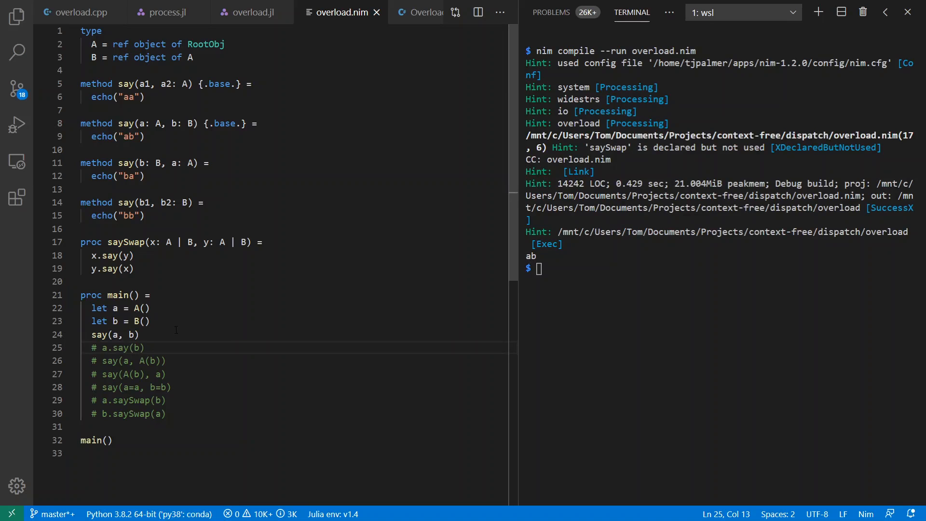
{"action": "key", "text": "ctrl+/"}
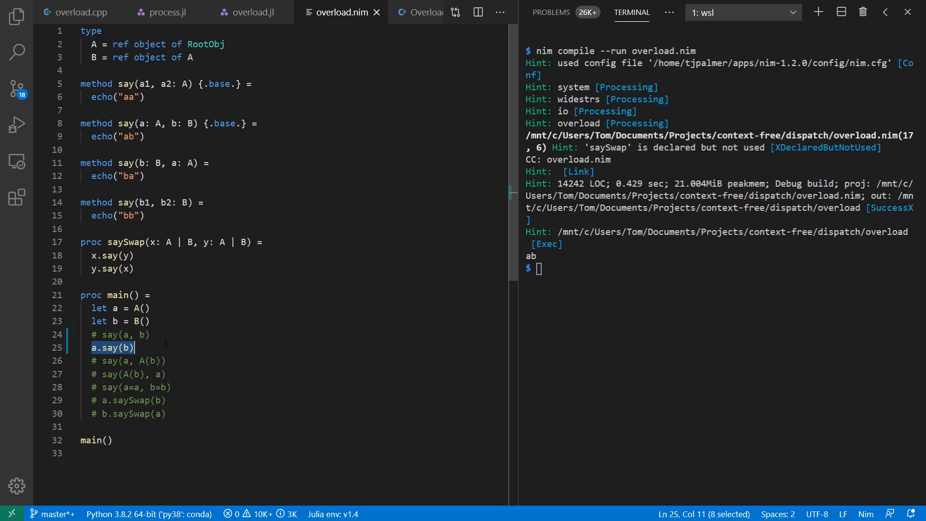
{"action": "key", "text": "Return"}
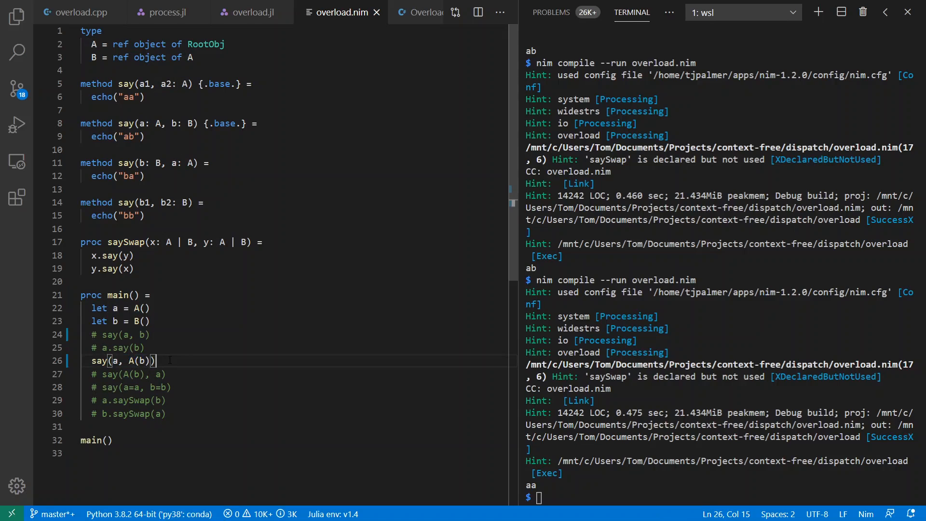
{"action": "mouse_move", "coordinate": [172, 225]}
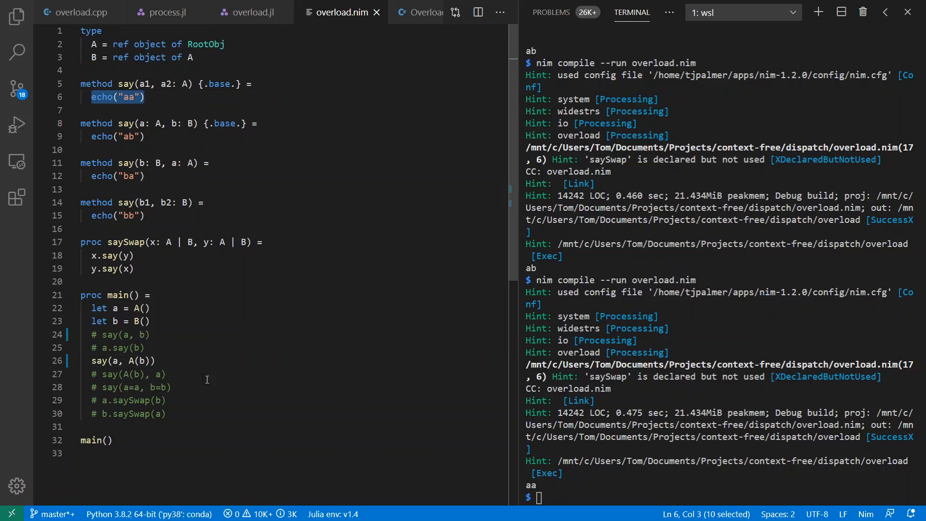
{"action": "type", "text": "#"}
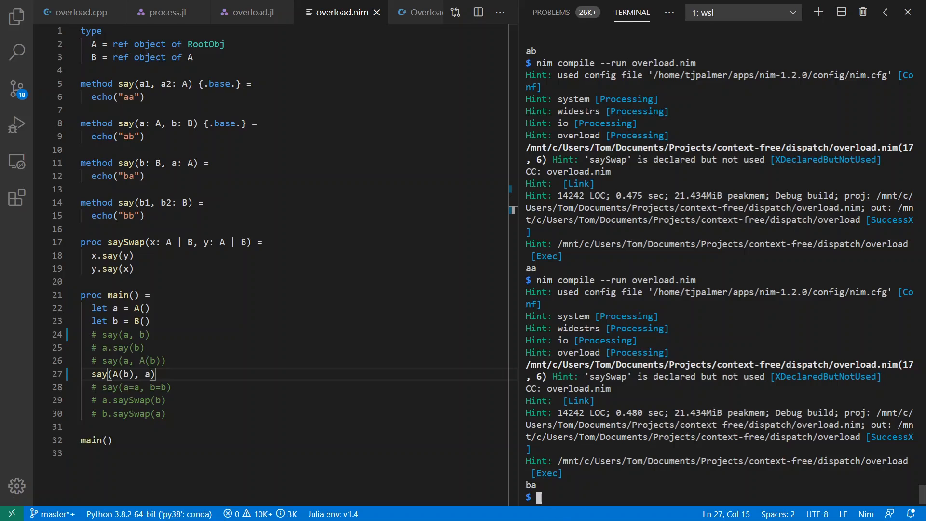
{"action": "mouse_move", "coordinate": [195, 381]}
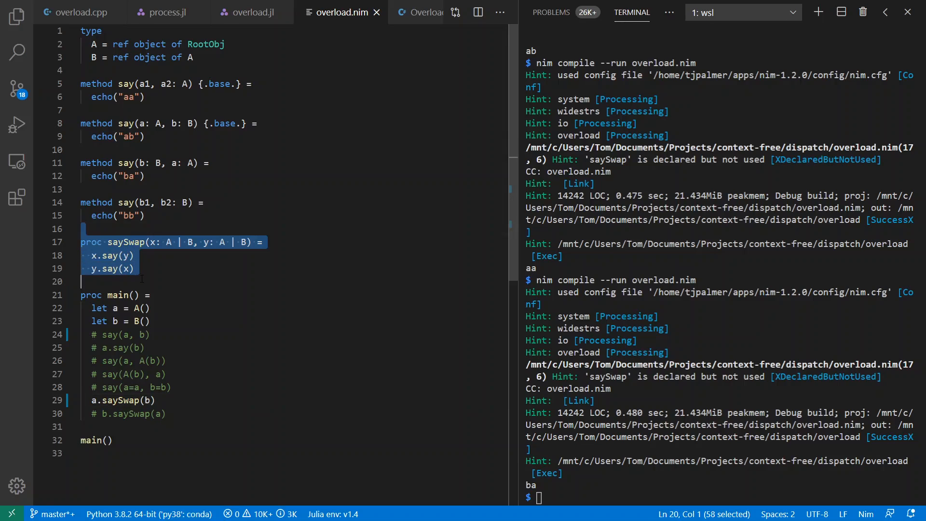
{"action": "left_click", "coordinate": [124, 268]}
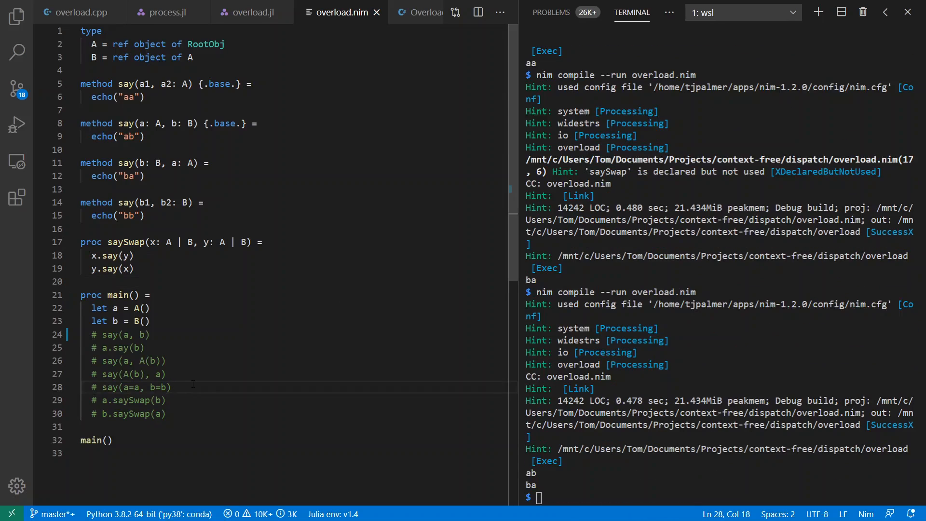
Try say(a=a, b=b), which is an ambiguous call, then say(a=a, b) printing 'ab'; reopen overload.cpp.
{"action": "key", "text": "Backspace"}
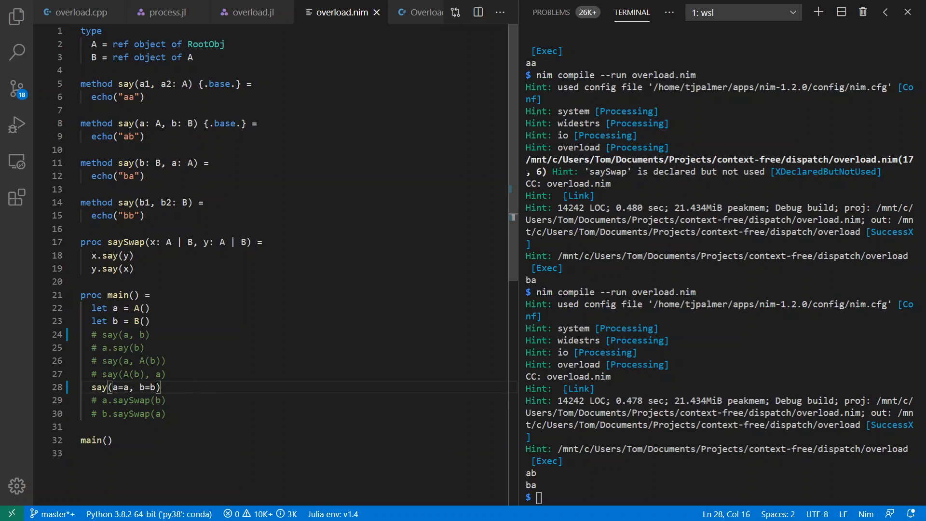
{"action": "mouse_move", "coordinate": [217, 387]}
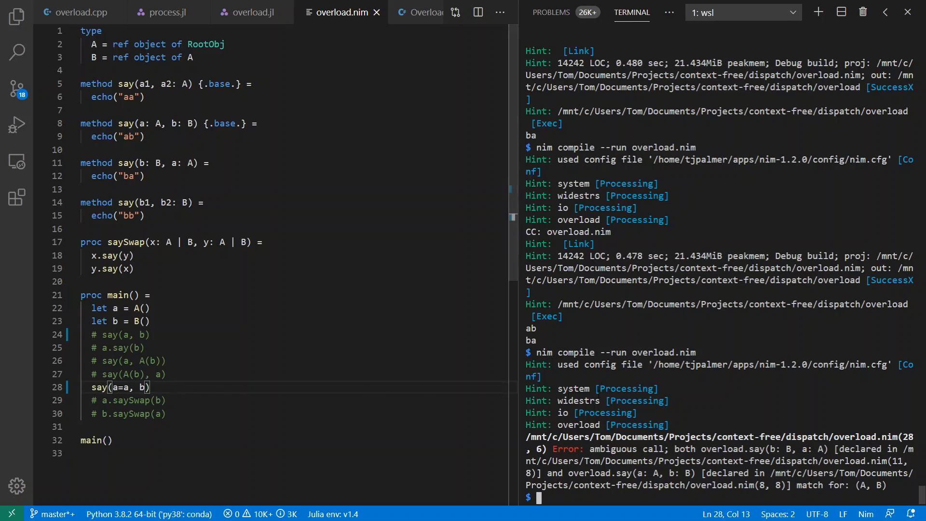
{"action": "scroll", "scroll_direction": "down", "scroll_amount": 3}
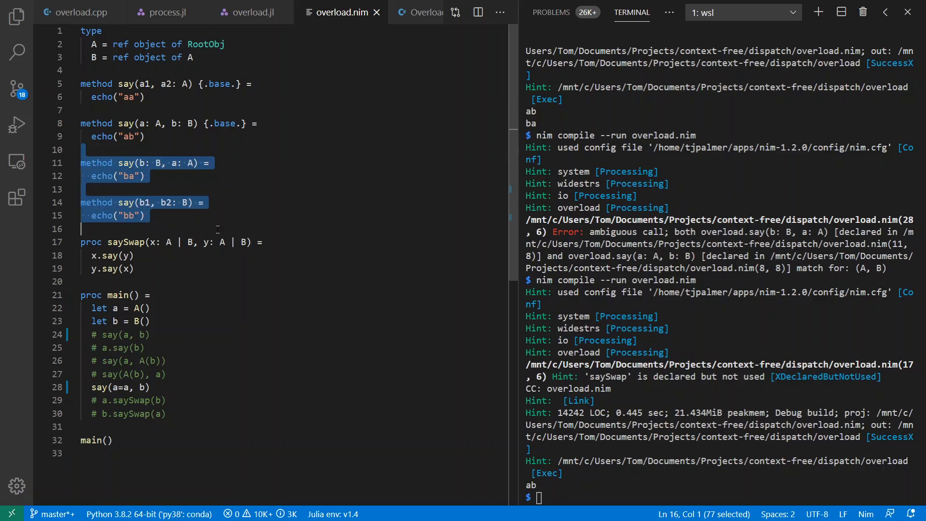
{"action": "left_click", "coordinate": [77, 11]}
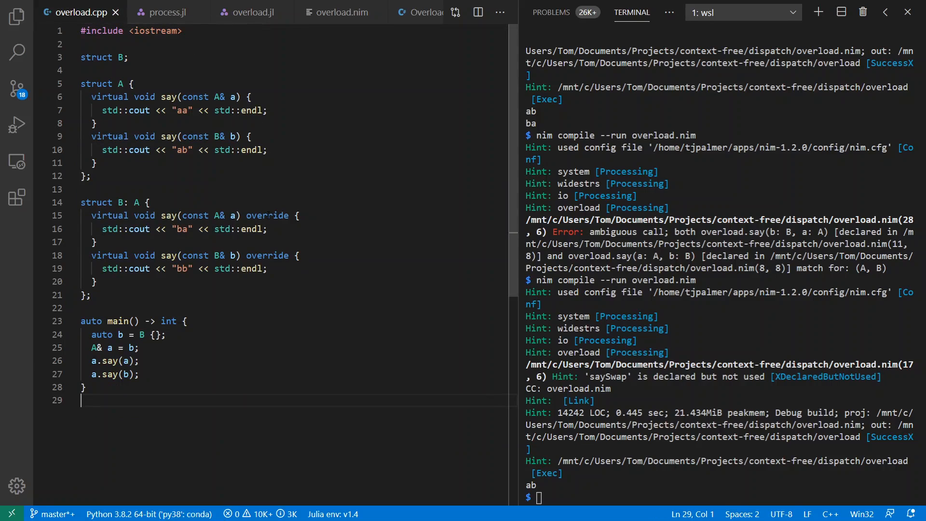
Open Overload.cs and run it with dotnet run, printing 'ab'.
{"action": "double_click", "coordinate": [266, 215]}
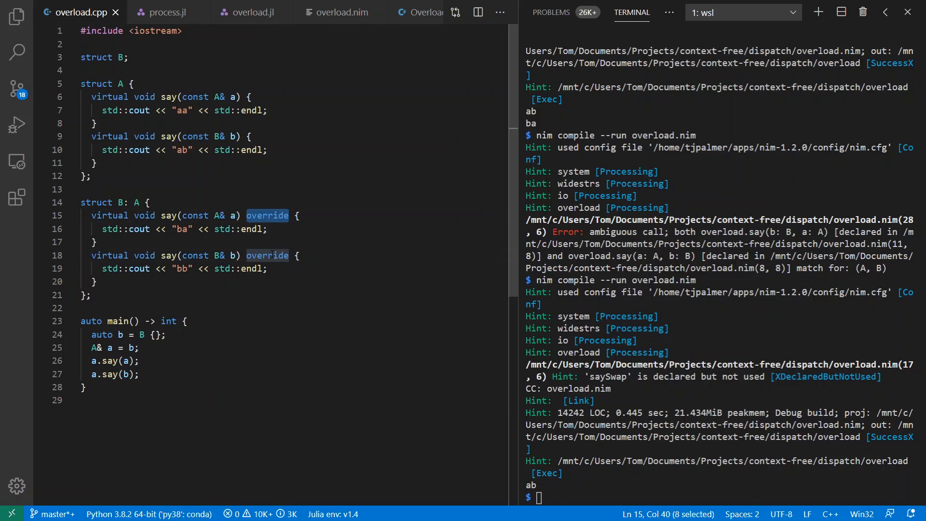
{"action": "left_click", "coordinate": [401, 11]}
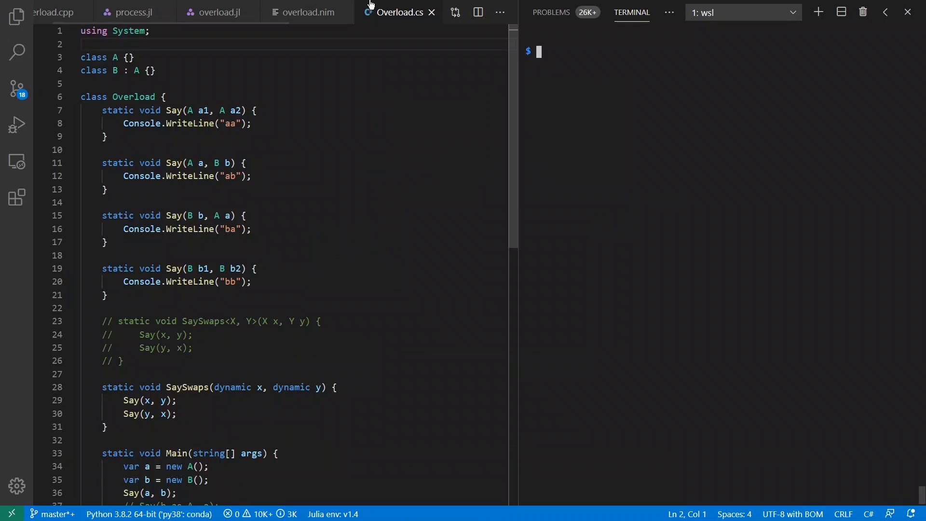
{"action": "left_click_drag", "start_coordinate": [81, 57], "coordinate": [81, 83]}
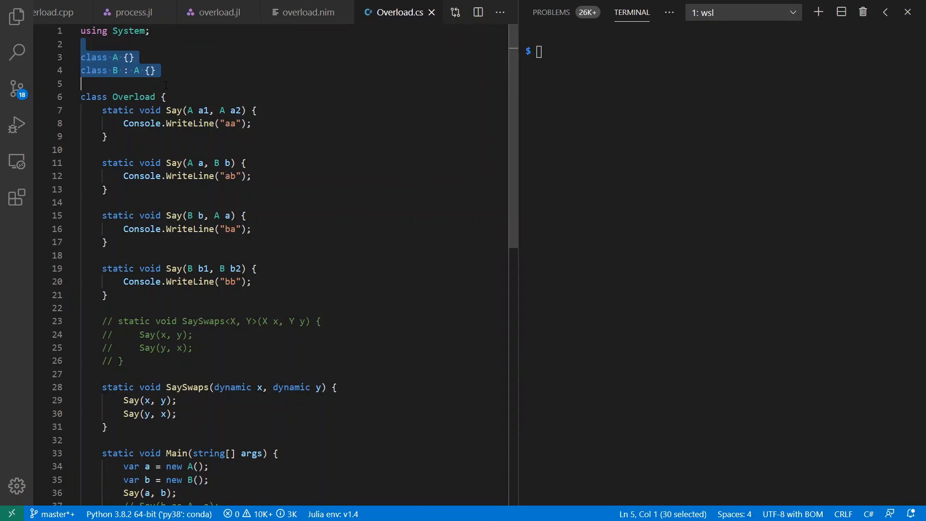
{"action": "left_click", "coordinate": [221, 84]}
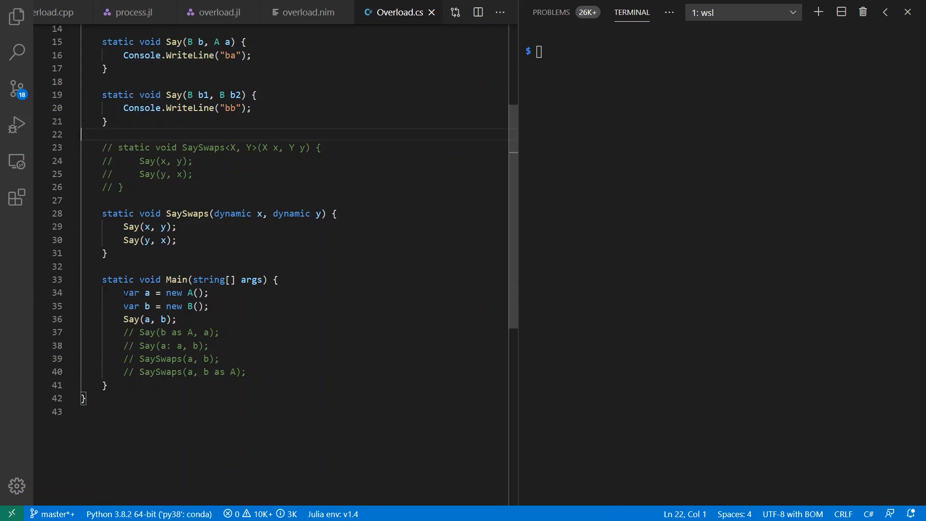
{"action": "triple_click", "coordinate": [166, 306]}
{"action": "type", "text": "dotnet run"}
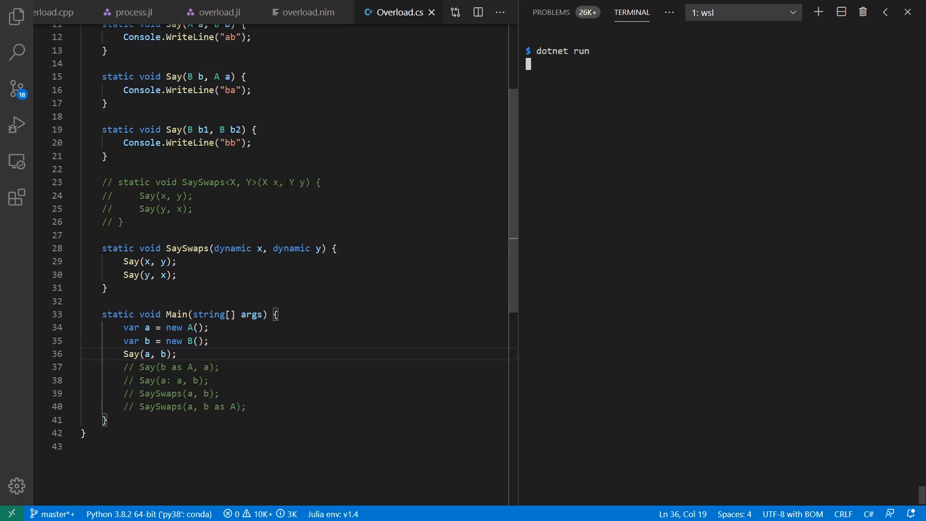
{"action": "key", "text": "Return"}
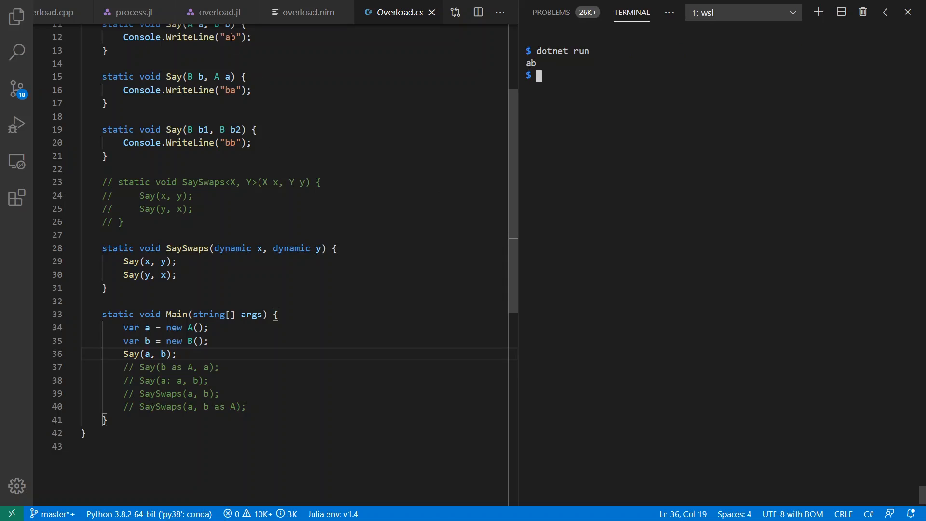
Cast b to A in the Say call and rerun, printing 'aa'.
{"action": "scroll", "scroll_direction": "up", "scroll_amount": 3}
{"action": "type", "text": " as "}
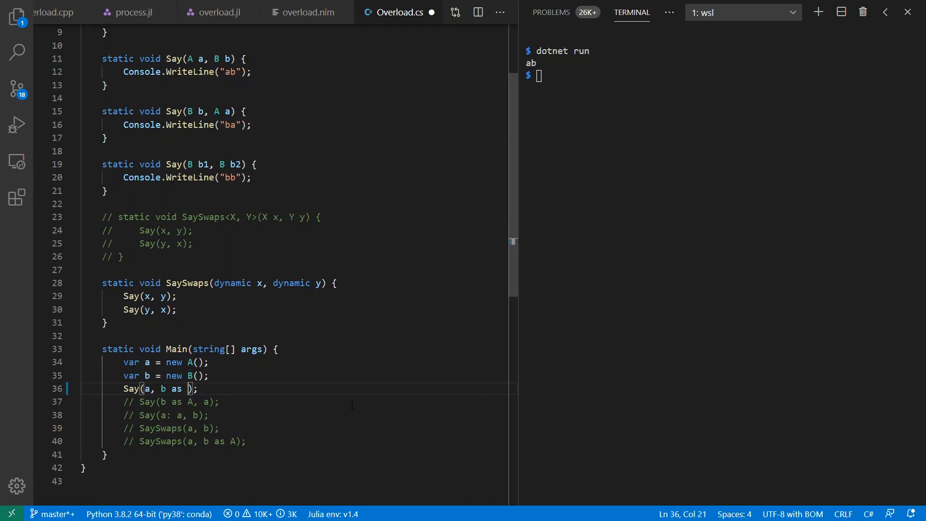
{"action": "type", "text": "A"}
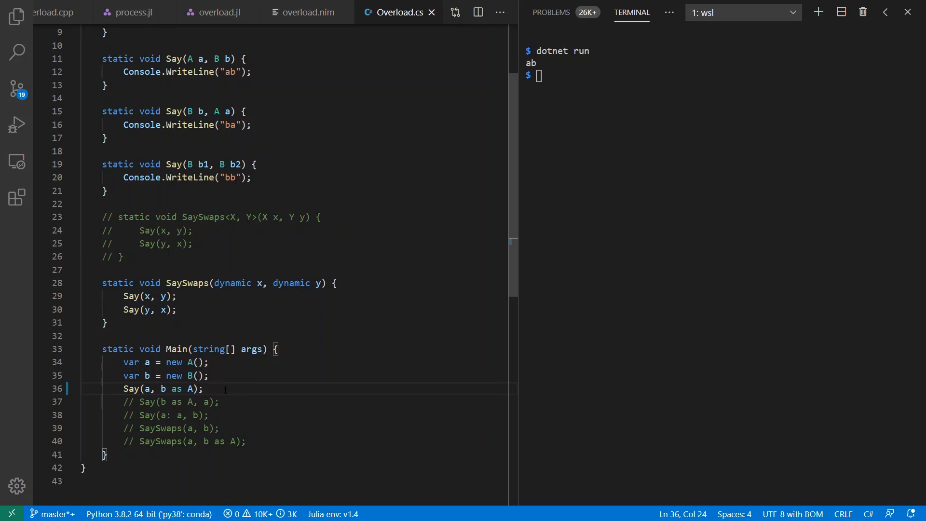
{"action": "mouse_move", "coordinate": [611, 251]}
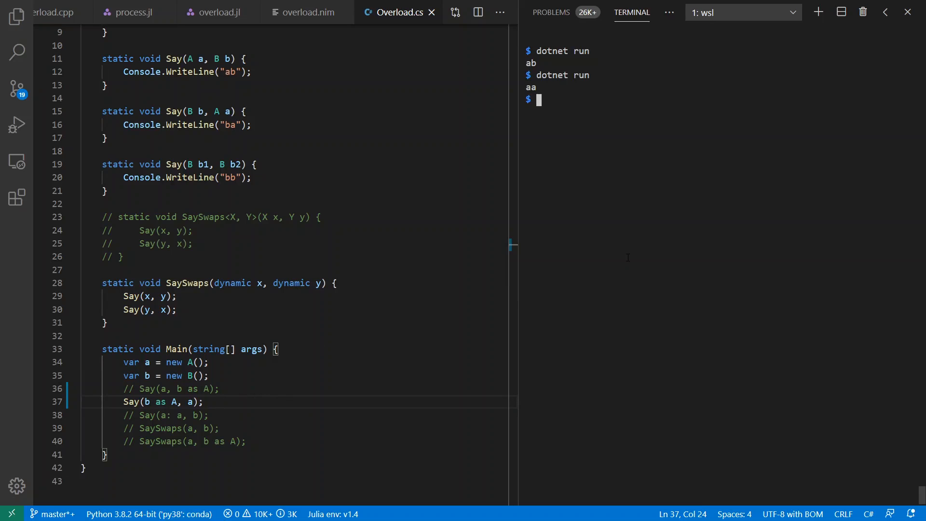
{"action": "key", "text": "Return"}
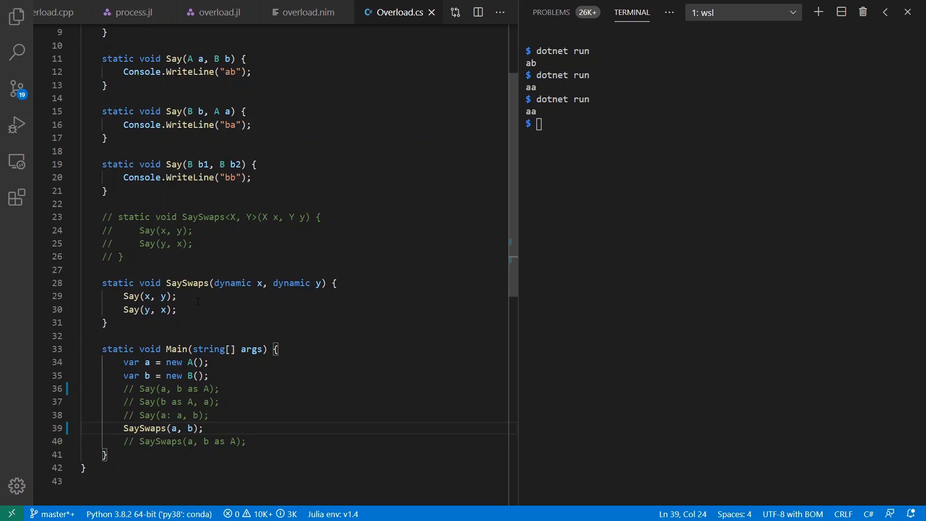
Run the dynamic-parameter SaySwaps(a, b), with and without b as A, printing 'ab' then 'ba'.
{"action": "left_click", "coordinate": [165, 203]}
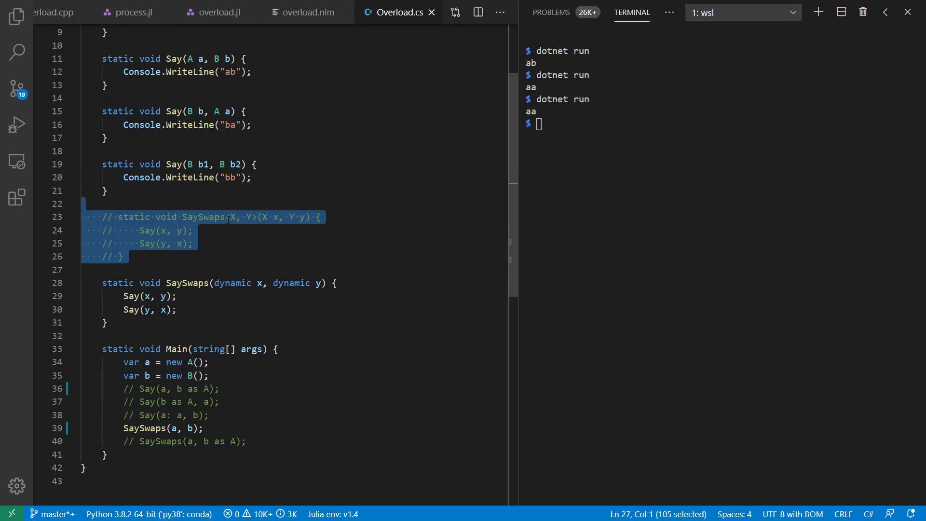
{"action": "left_click", "coordinate": [207, 203]}
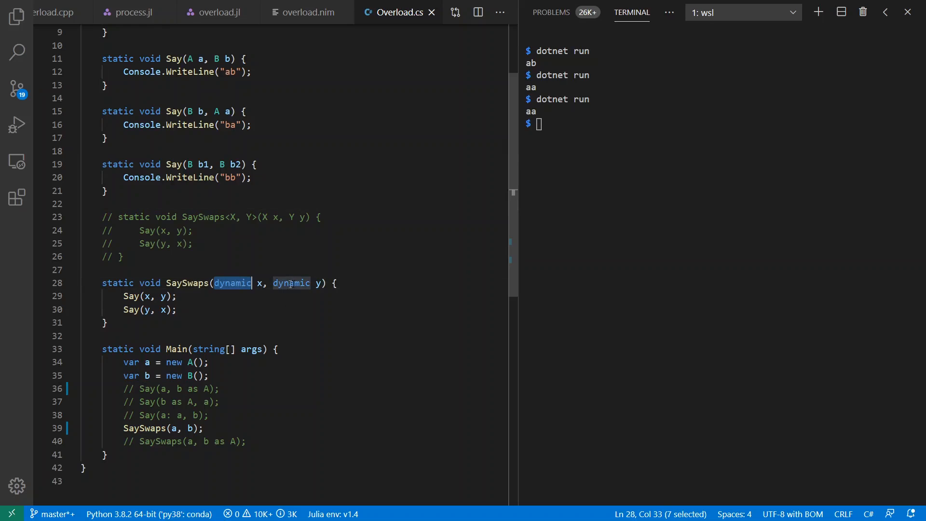
{"action": "left_click", "coordinate": [177, 295]}
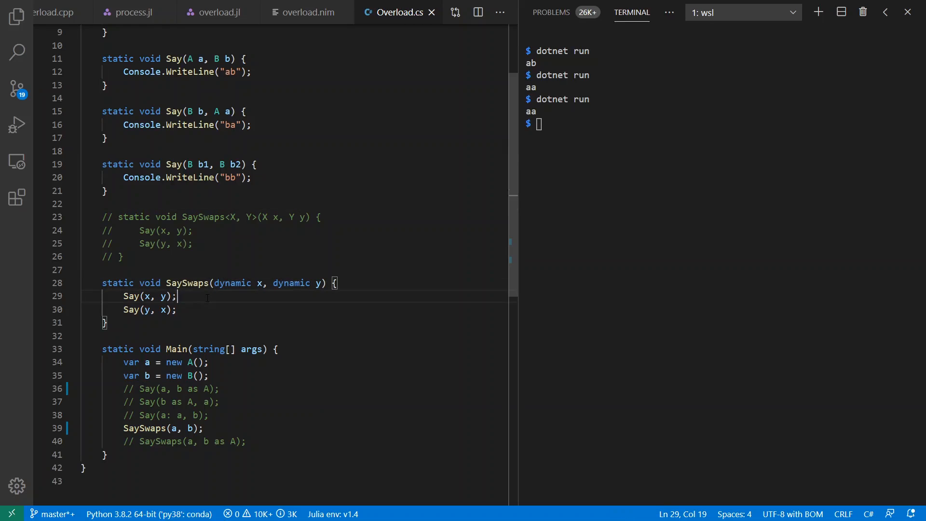
{"action": "mouse_move", "coordinate": [274, 421]}
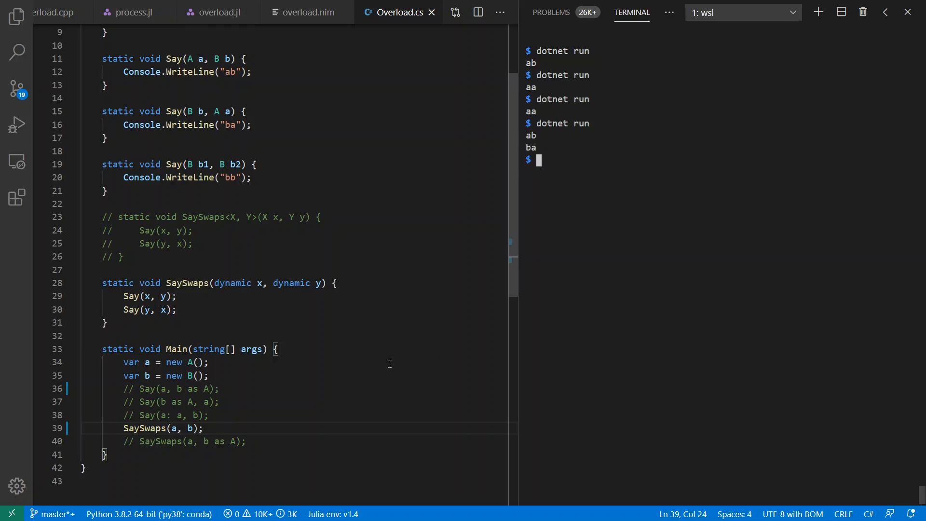
{"action": "mouse_move", "coordinate": [240, 314]}
{"action": "type", "text": "dotnet run"}
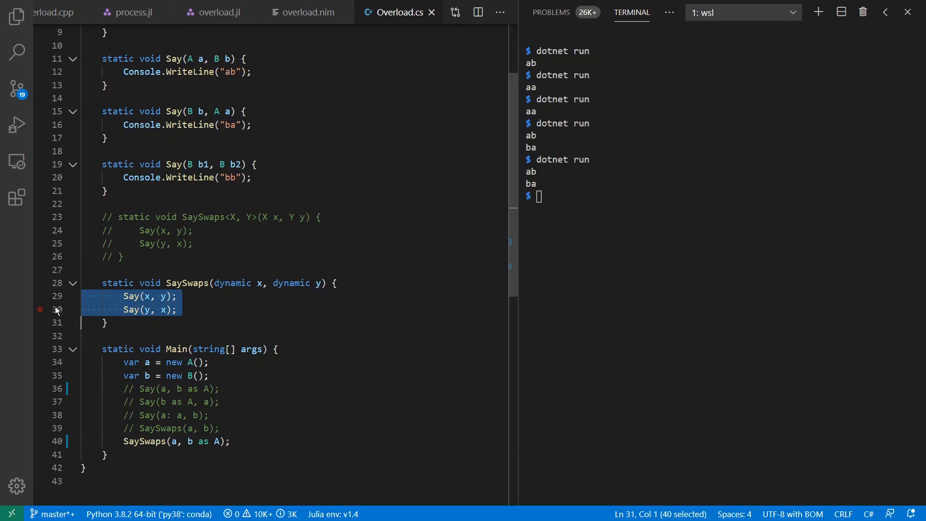
Open overload.ts, highlight the say and saySwaps overloads, and recall the deno command.
{"action": "left_click", "coordinate": [397, 12]}
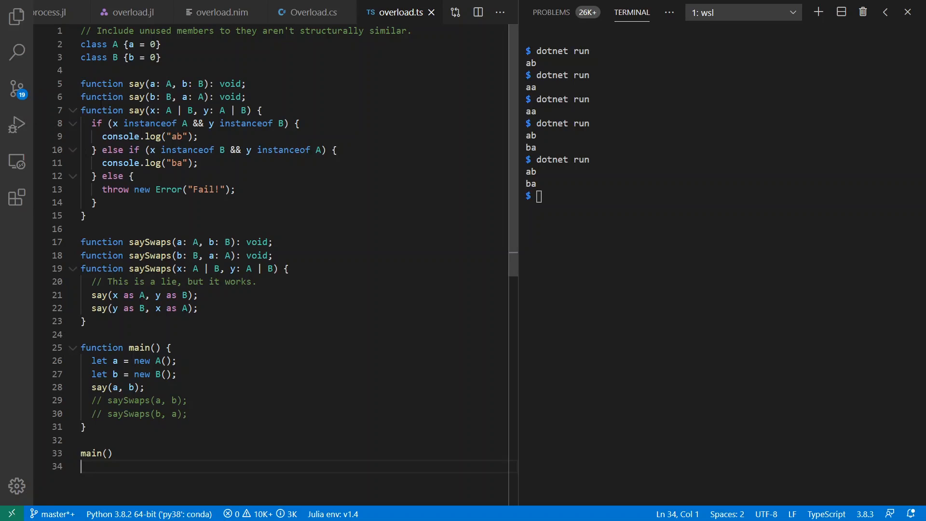
{"action": "left_click", "coordinate": [137, 268]}
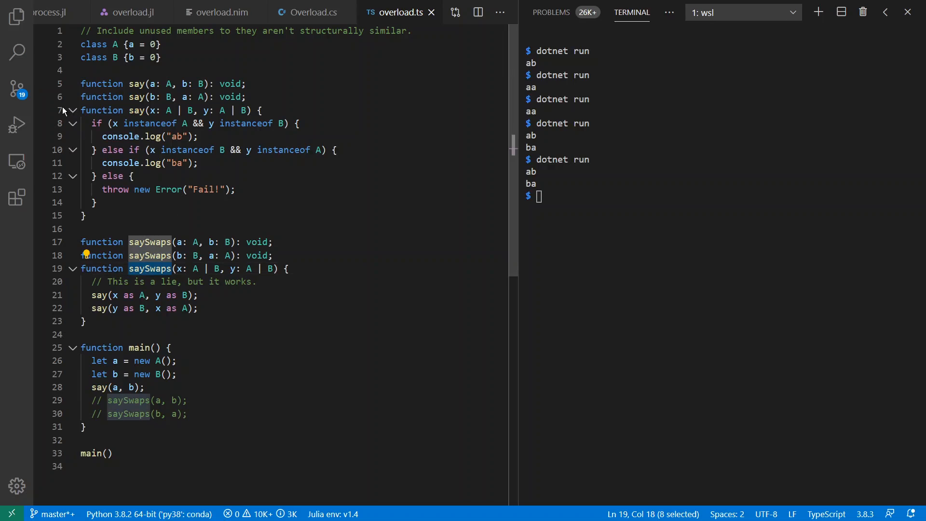
{"action": "left_click", "coordinate": [86, 229]}
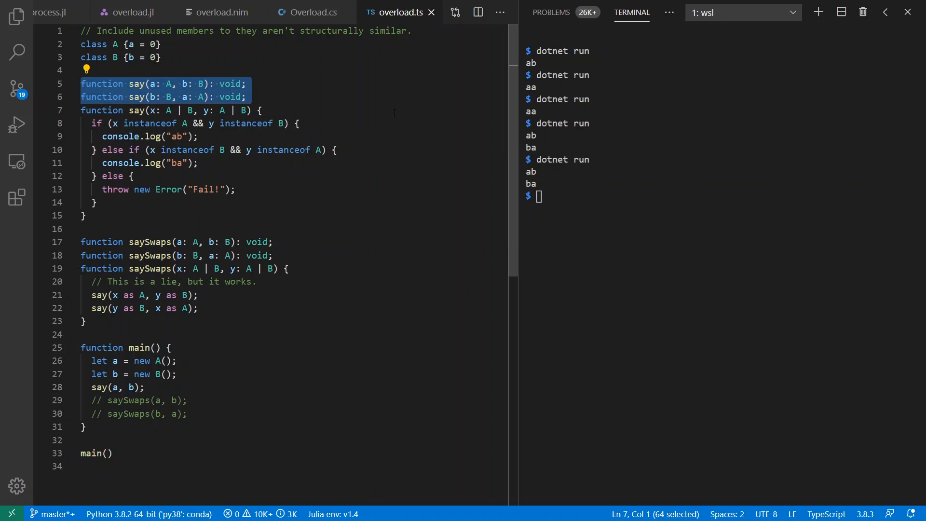
{"action": "mouse_move", "coordinate": [330, 86]}
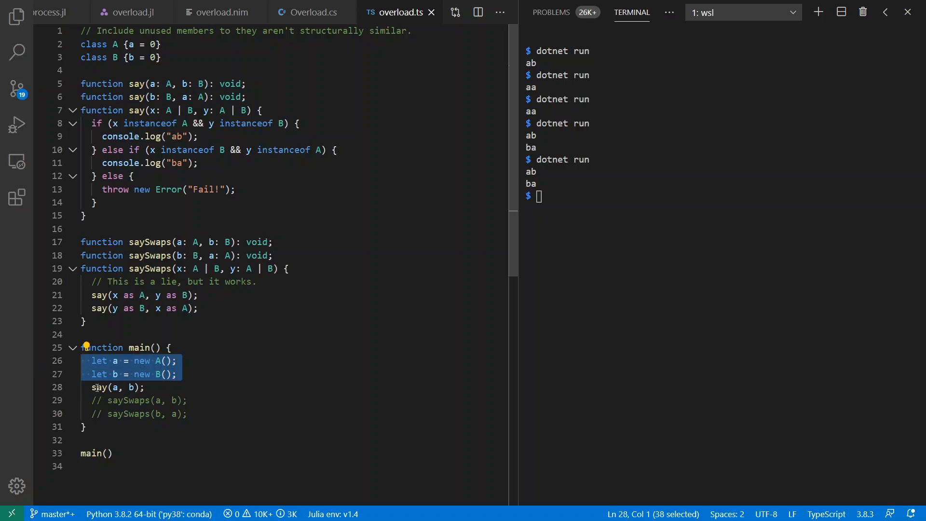
{"action": "left_click", "coordinate": [131, 387]}
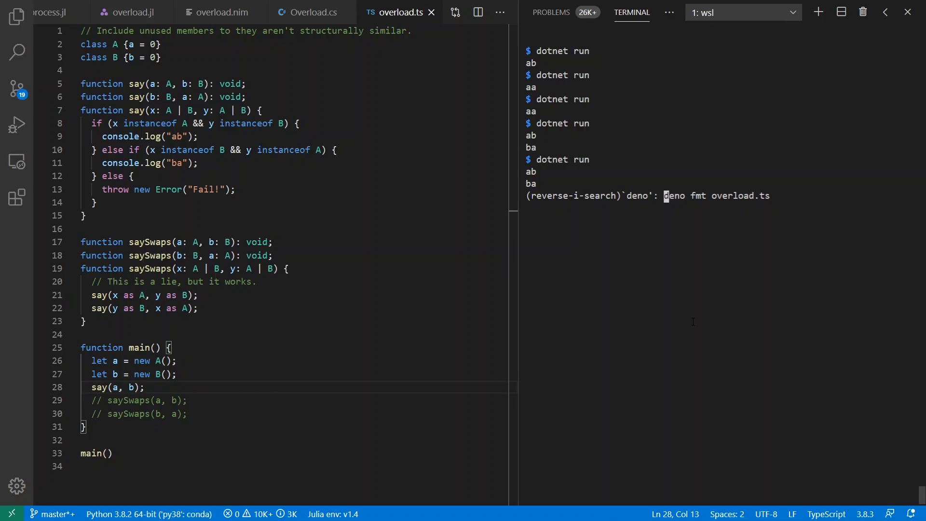
Run overload.ts with deno ('ab'), then switch main's call to saySwaps(a, b).
{"action": "key", "text": "Return"}
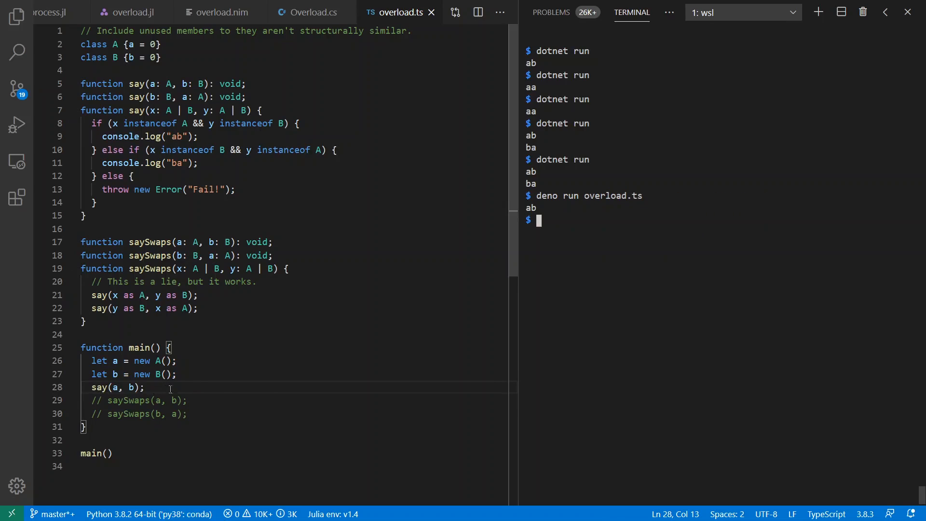
{"action": "type", "text": "a"}
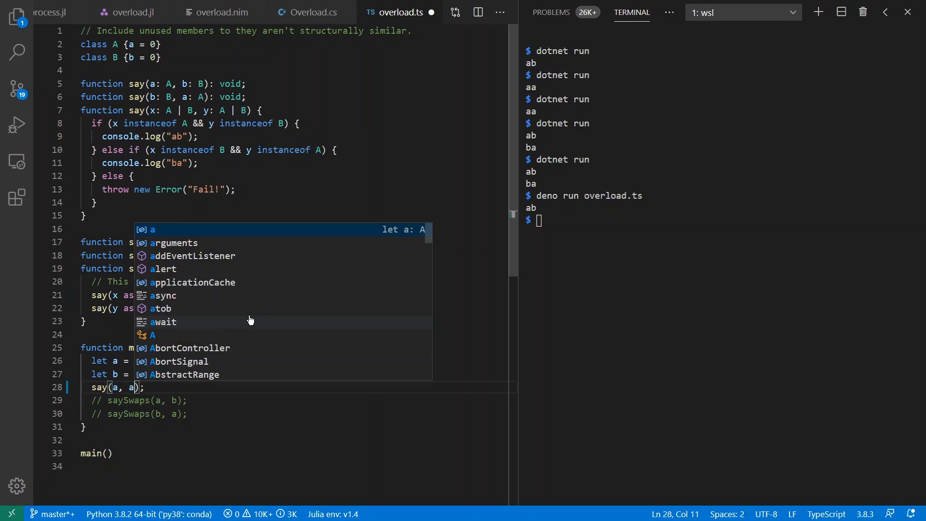
{"action": "key", "text": "Escape"}
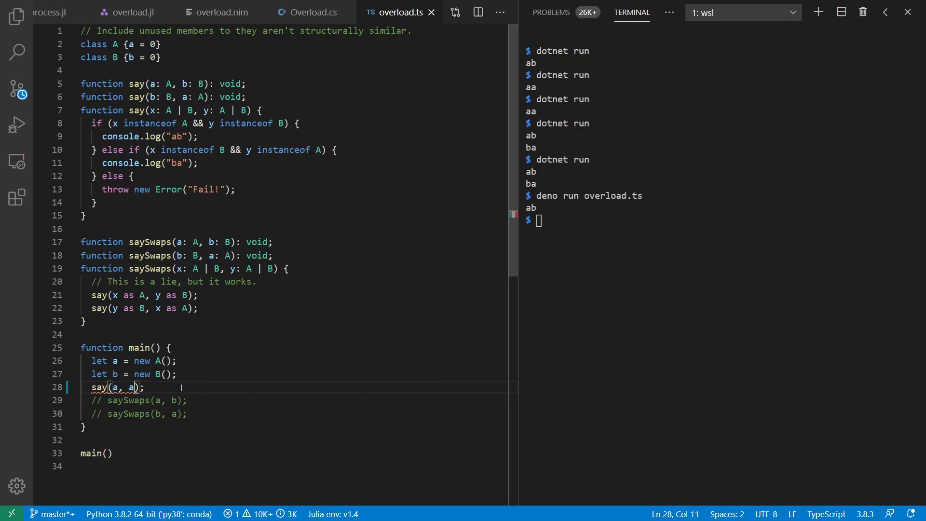
{"action": "mouse_move", "coordinate": [98, 387]}
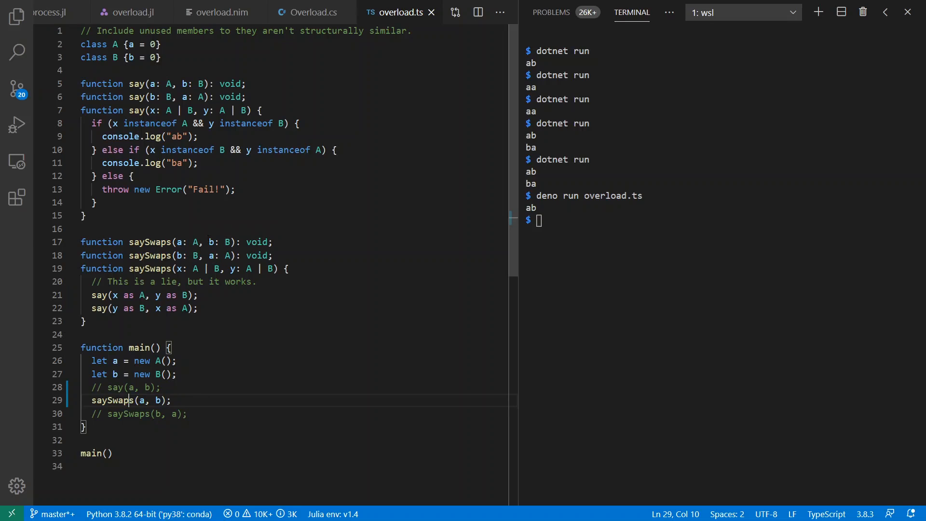
Run saySwaps(a, b) with deno, printing 'ab' then 'ba'.
{"action": "left_click", "coordinate": [211, 334]}
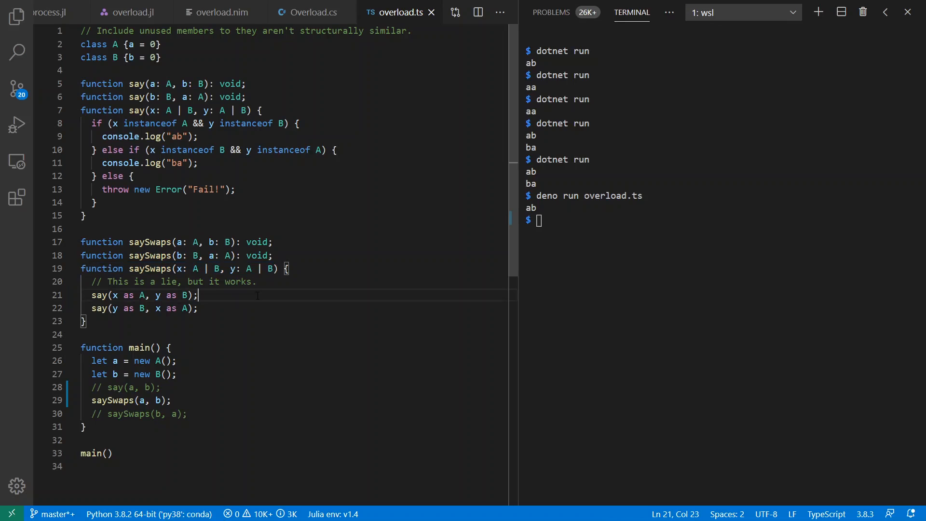
{"action": "left_click", "coordinate": [89, 334]}
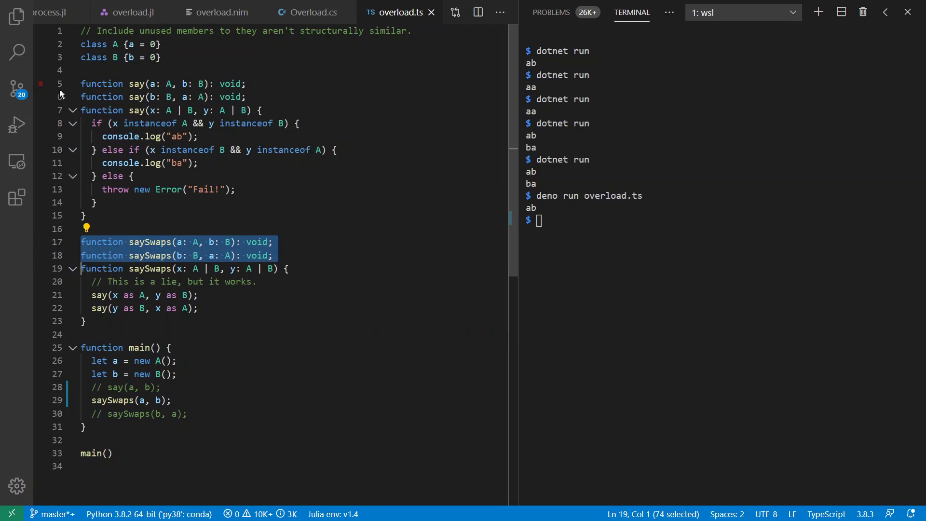
{"action": "left_click", "coordinate": [180, 229]}
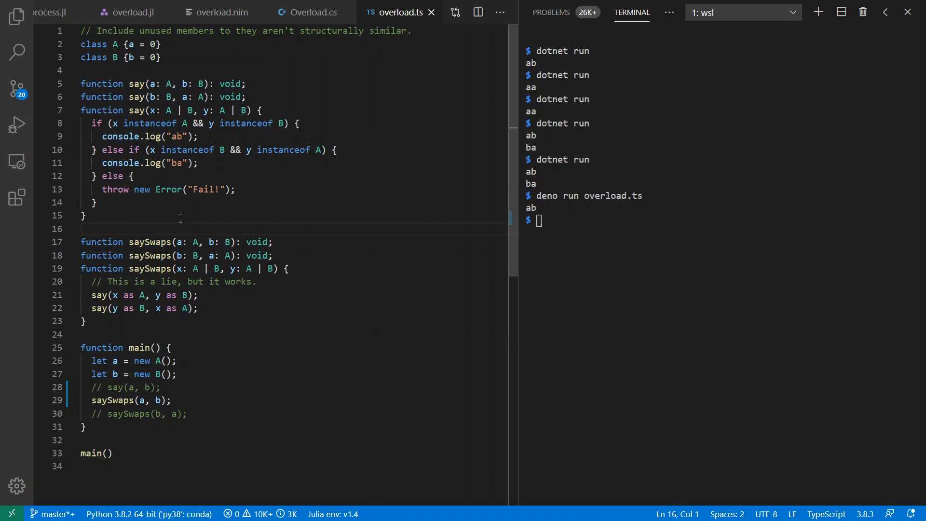
{"action": "left_click", "coordinate": [40, 84]}
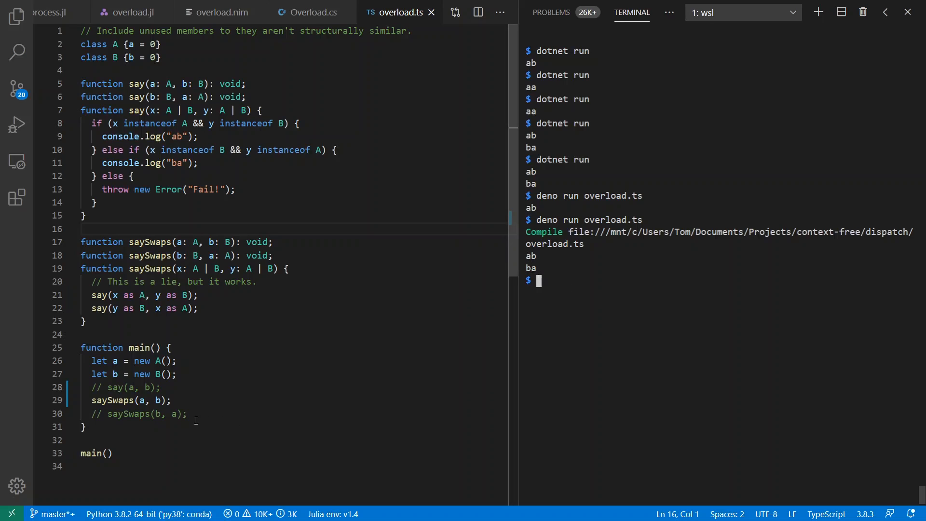
Switch main to saySwaps(b, a) and rerun, printing 'ba' then 'ab'.
{"action": "key", "text": "ctrl+/"}
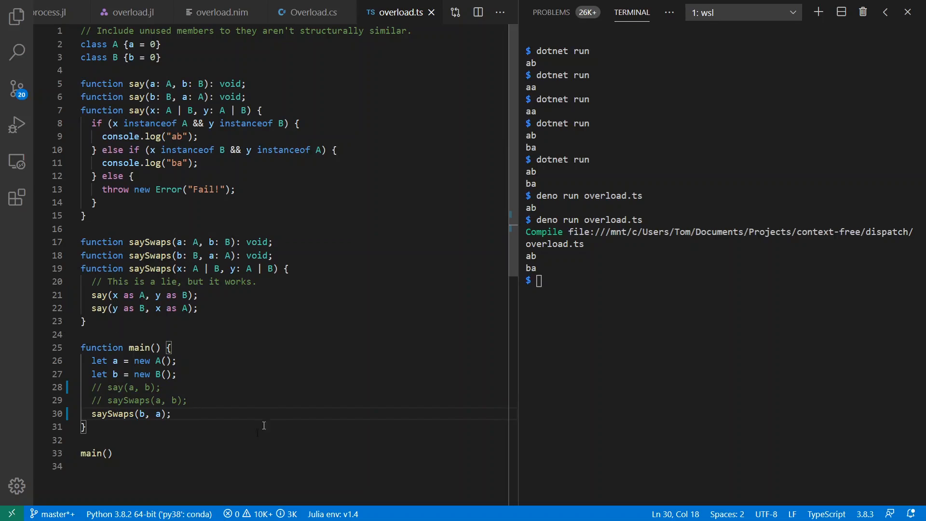
{"action": "key", "text": "Return"}
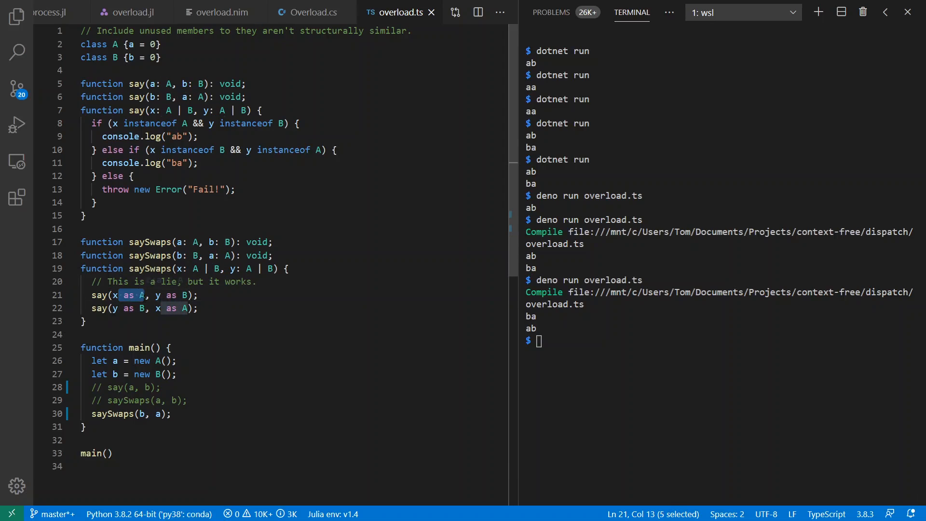
{"action": "left_click", "coordinate": [270, 333]}
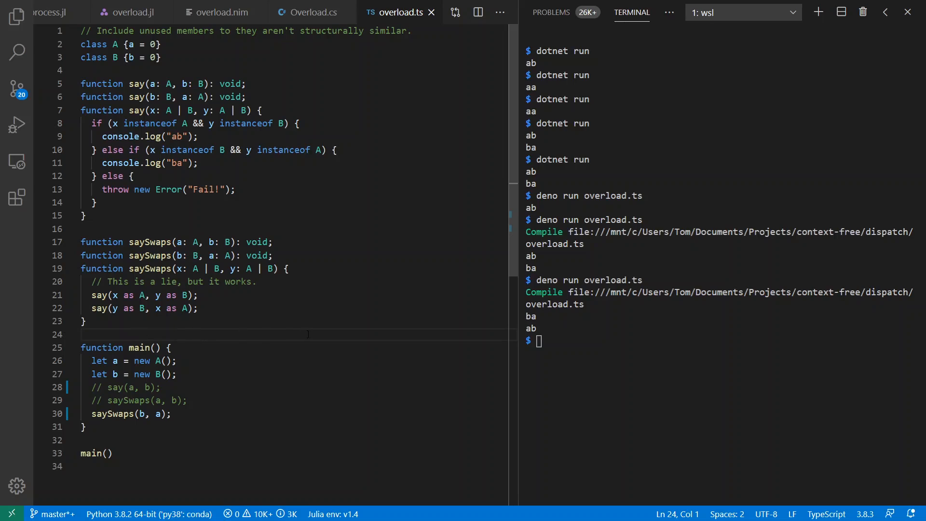
Open overload.c and build it with gcc, printing 'a' from the _Generic demo.
{"action": "left_click", "coordinate": [395, 12]}
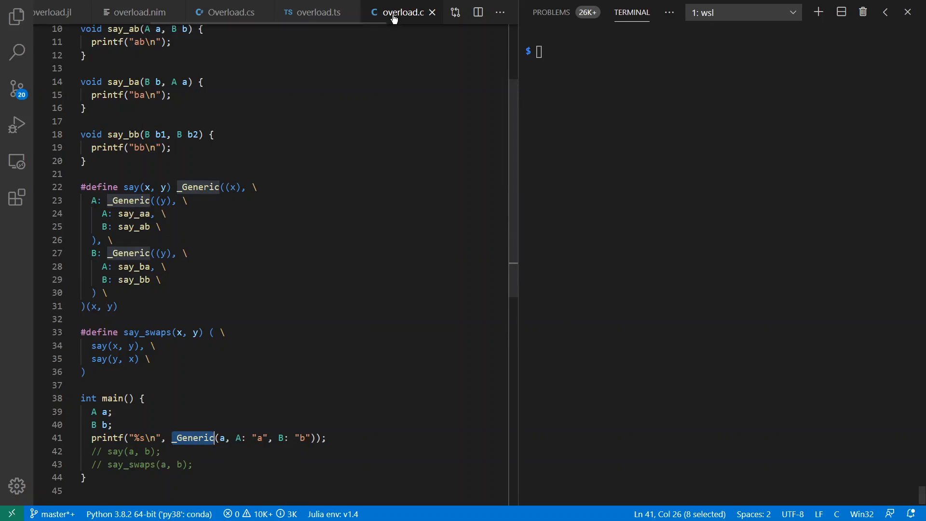
{"action": "left_click", "coordinate": [265, 319]}
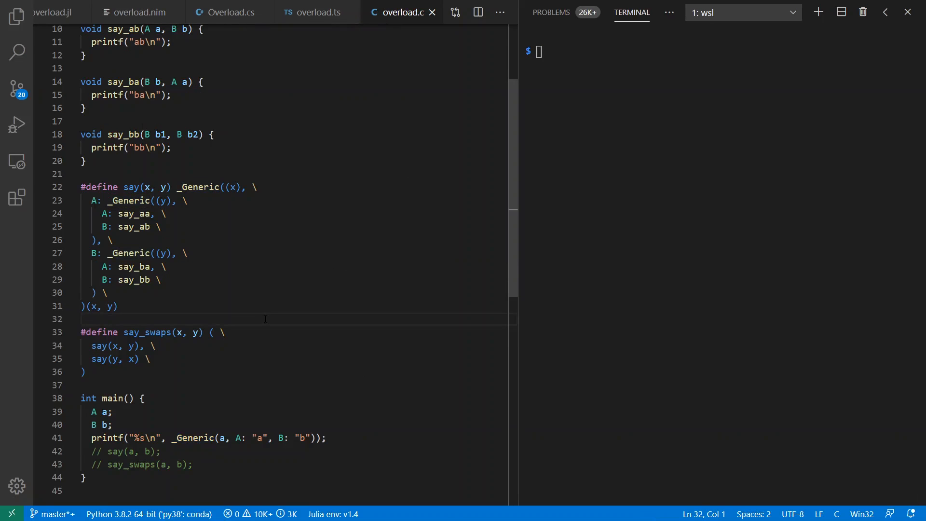
{"action": "left_click", "coordinate": [83, 319]}
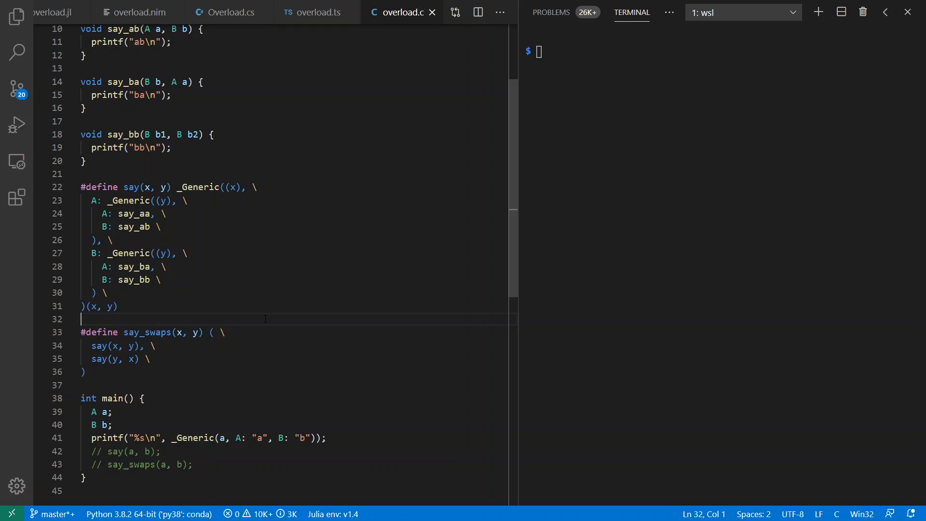
{"action": "double_click", "coordinate": [192, 438]}
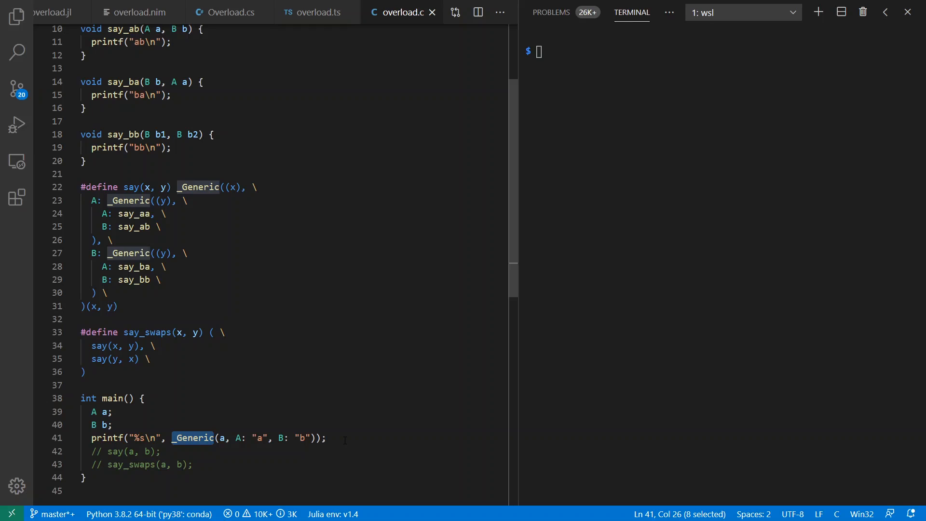
Change _Generic to take b and rerun ('b'), then enable the say(a, b) call.
{"action": "scroll", "scroll_direction": "down", "scroll_amount": 3}
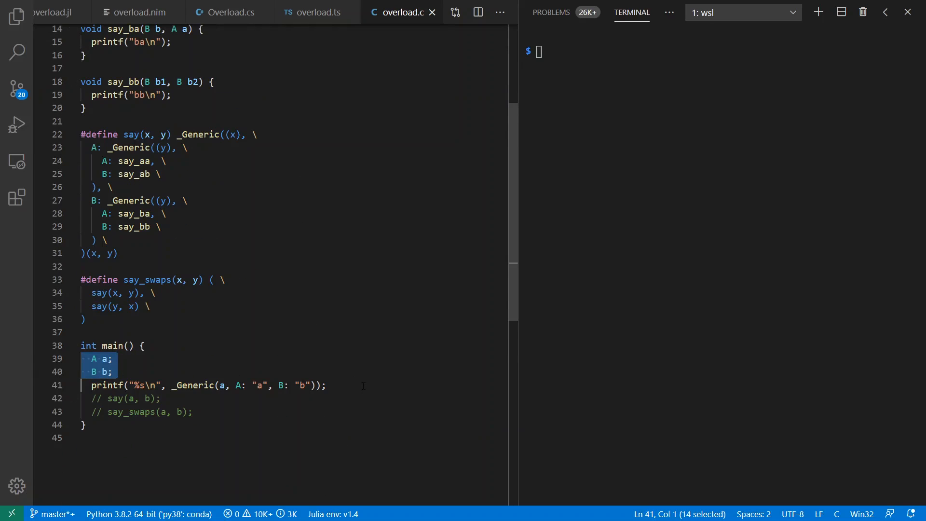
{"action": "left_click", "coordinate": [312, 385]}
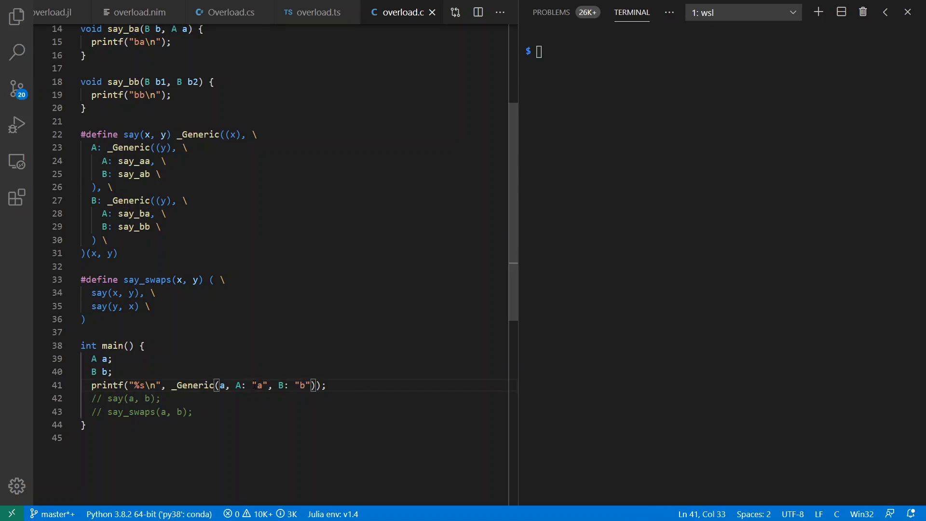
{"action": "double_click", "coordinate": [301, 385]}
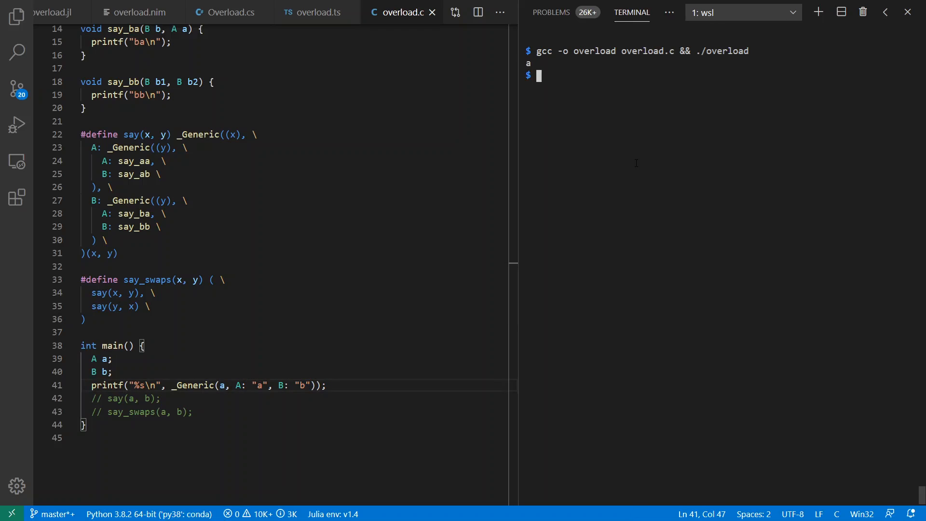
{"action": "left_click", "coordinate": [219, 385]}
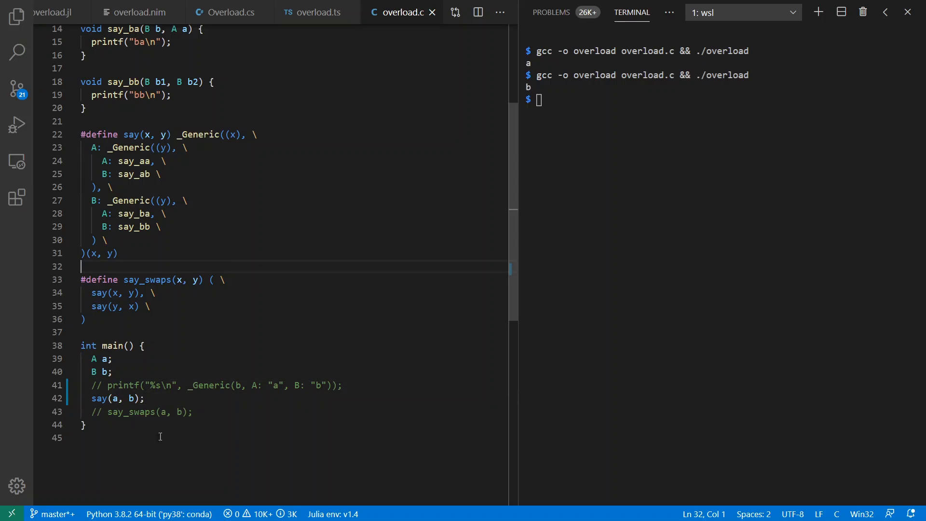
Rebuild overload.c calling say(a, b), printing 'ab'.
{"action": "left_click_drag", "start_coordinate": [81, 121], "coordinate": [159, 174]}
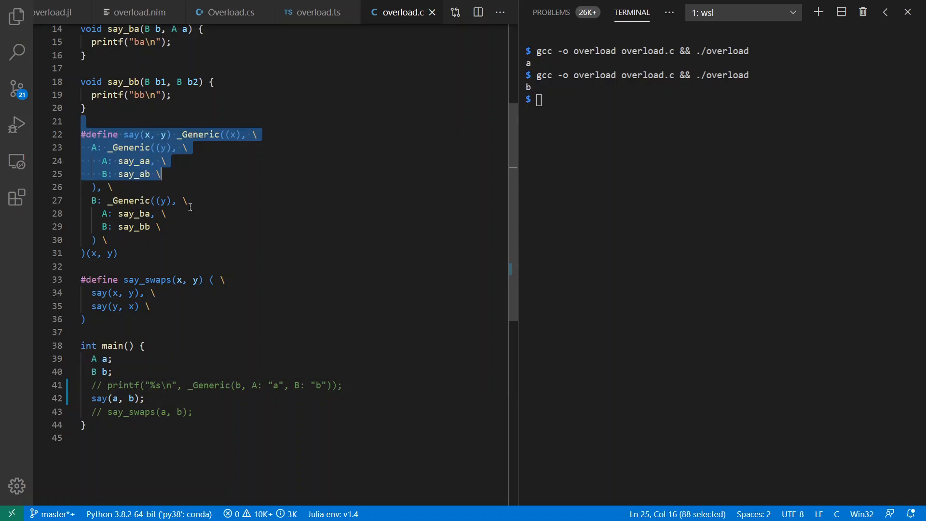
{"action": "scroll", "scroll_direction": "up", "scroll_amount": 3}
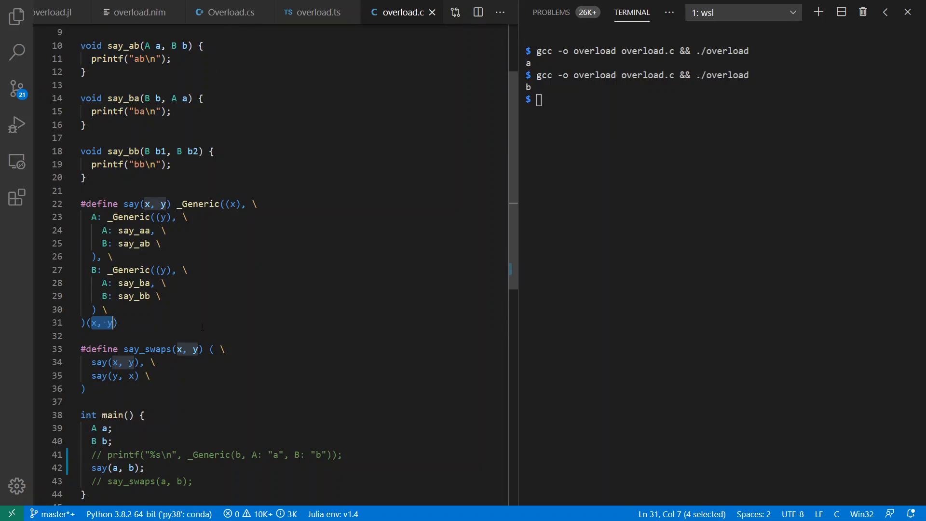
{"action": "scroll", "scroll_direction": "down", "scroll_amount": 3}
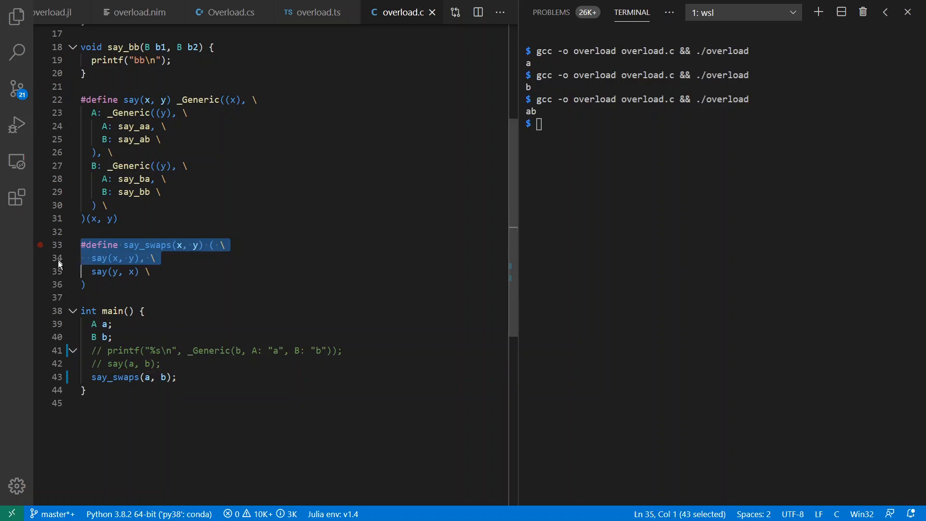
Switch to say_swaps(a, b) and rerun, printing 'ab' then 'ba'; open overload.odin.
{"action": "left_click", "coordinate": [105, 297]}
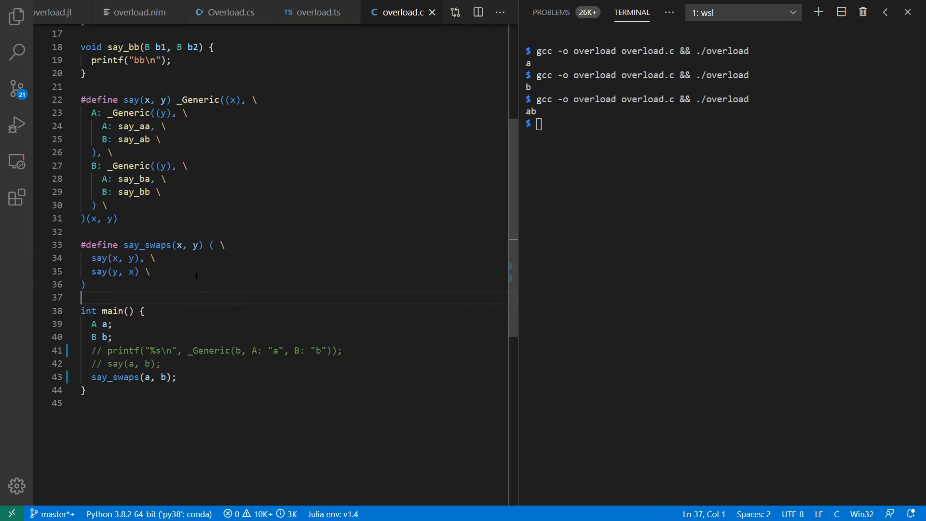
{"action": "key", "text": "Return"}
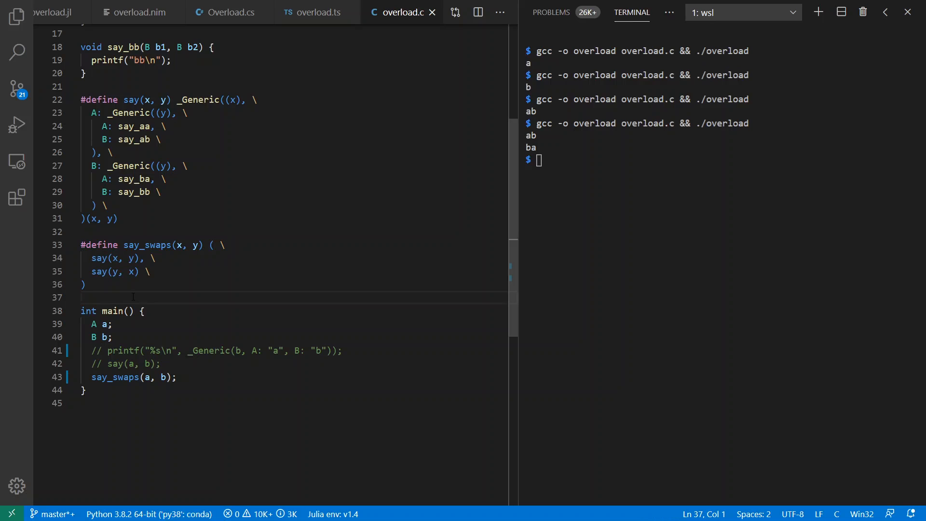
{"action": "left_click", "coordinate": [393, 12]}
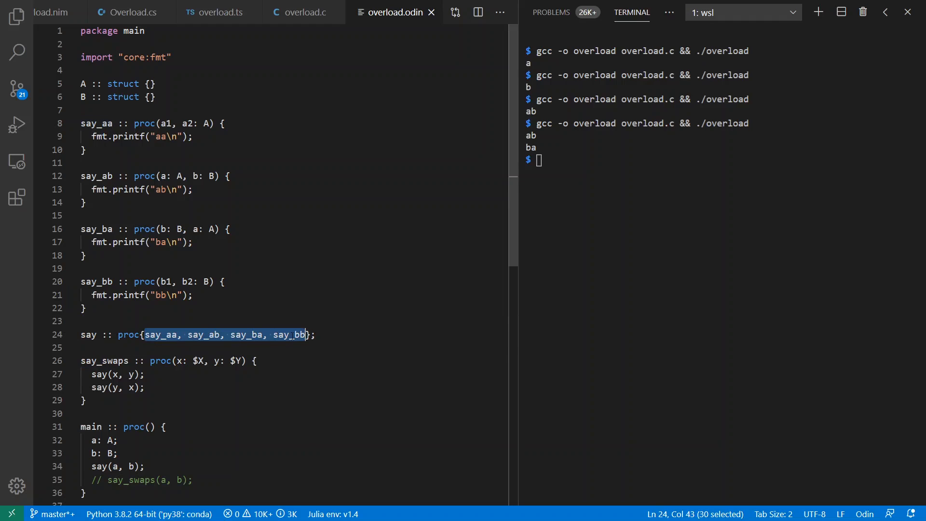
Run 'odin run overload.odin', printing 'ab' for say(a, b).
{"action": "left_click", "coordinate": [92, 335]}
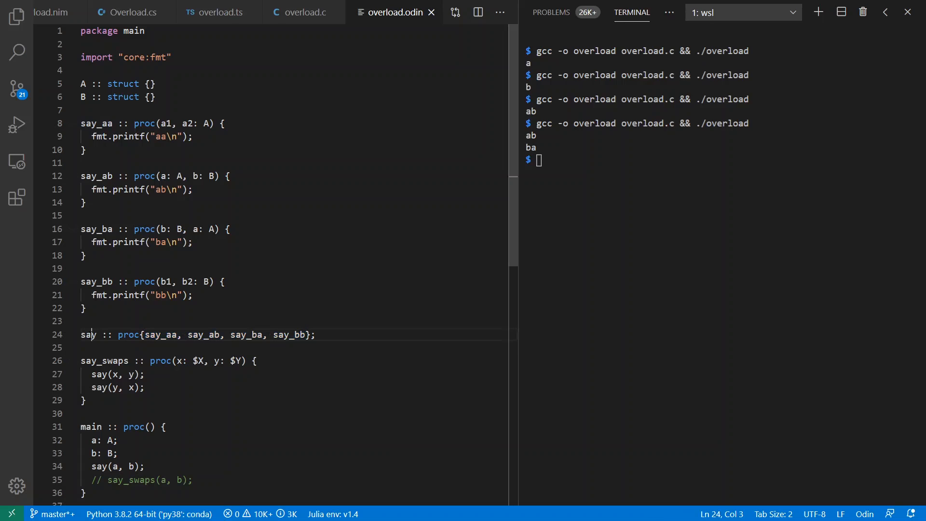
{"action": "double_click", "coordinate": [88, 334]}
{"action": "type", "text": "o"}
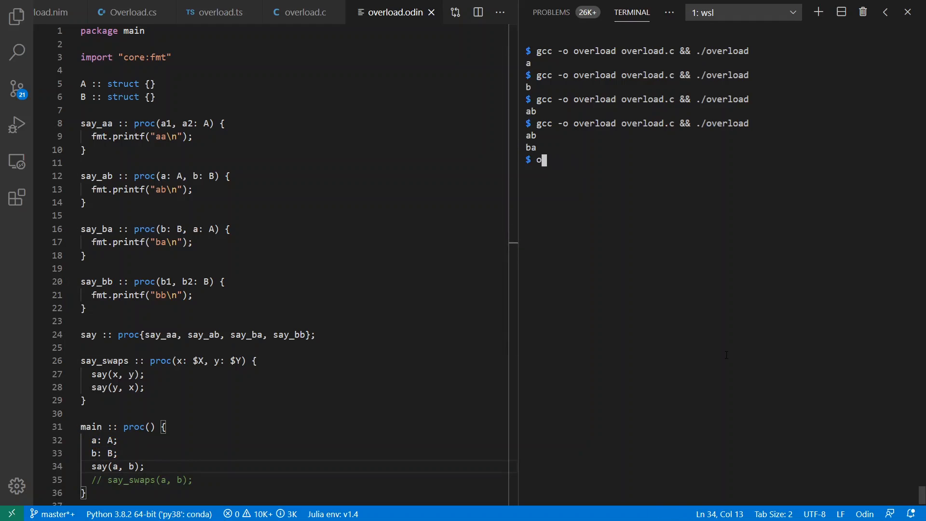
{"action": "type", "text": "din run"}
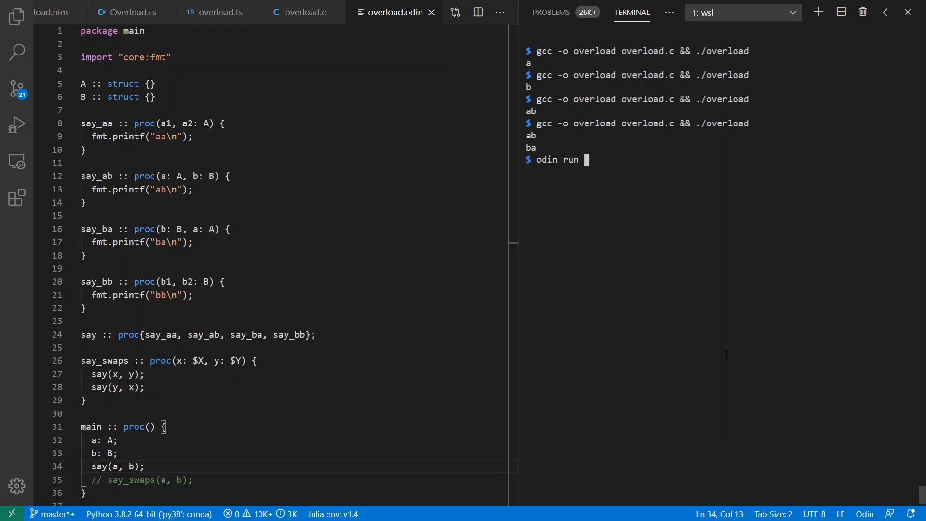
{"action": "type", "text": "overload.o"}
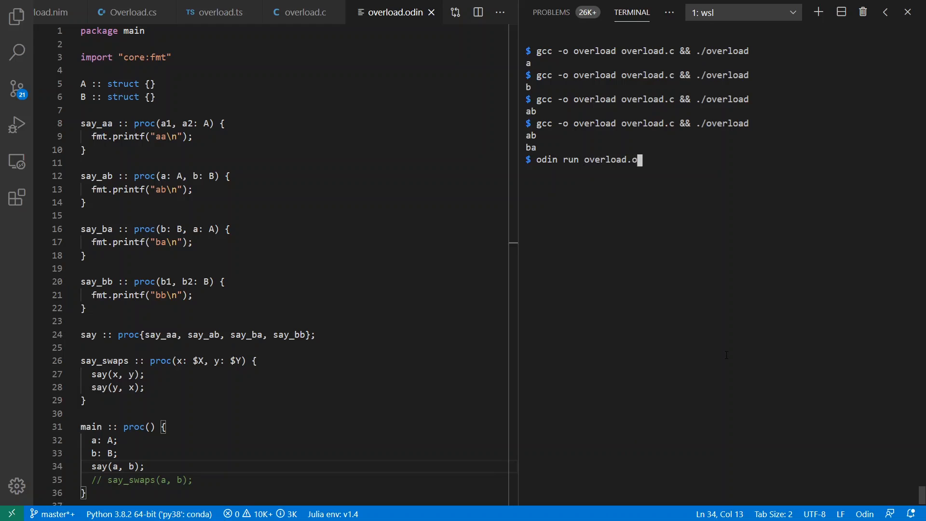
{"action": "key", "text": "Return"}
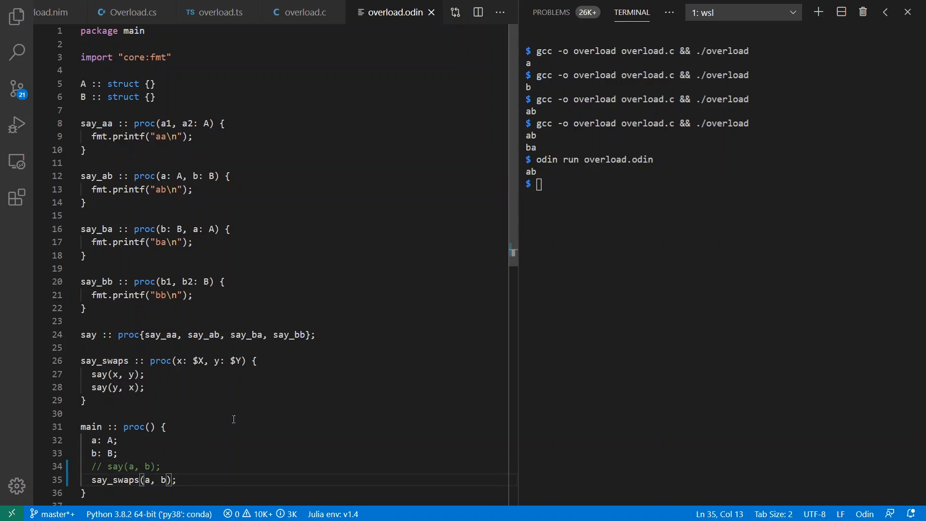
Switch main to say_swaps(a, b) and rerun, printing 'ab' and 'ba'.
{"action": "key", "text": "Return"}
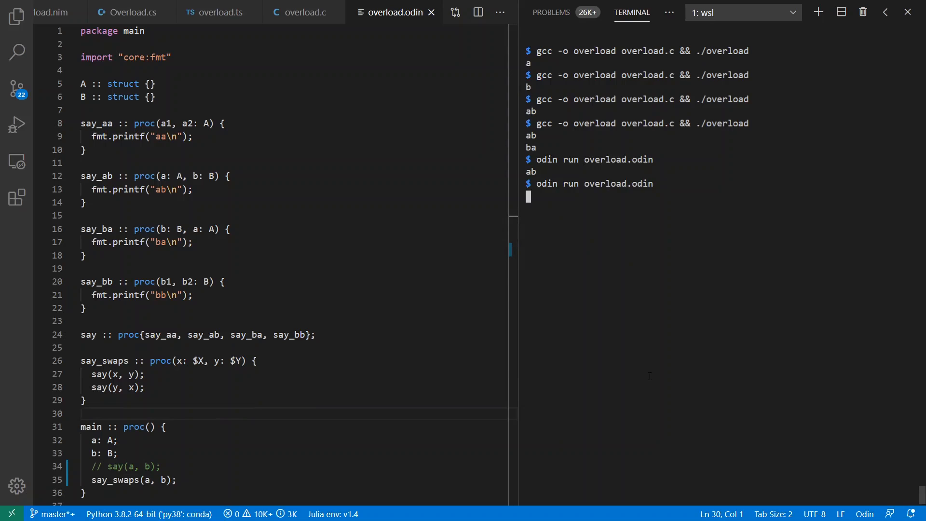
{"action": "key", "text": "Return"}
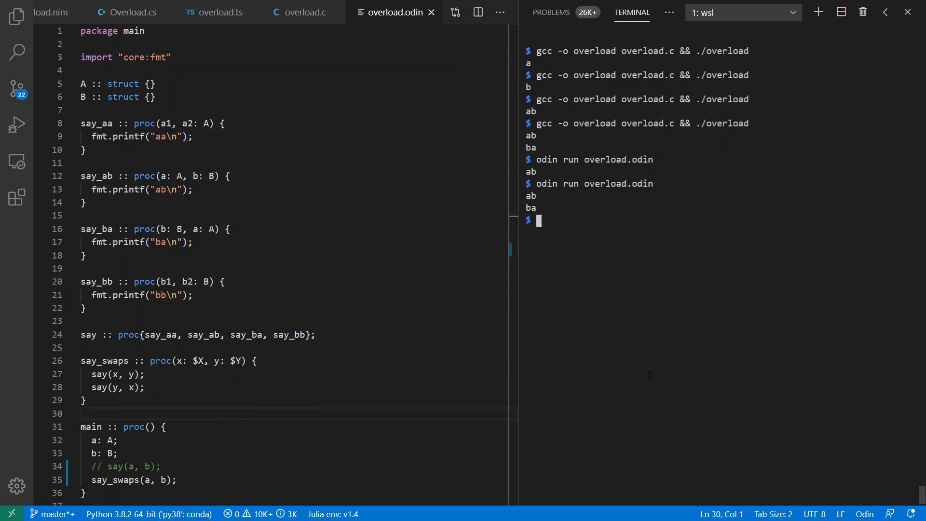
{"action": "scroll", "scroll_direction": "down", "scroll_amount": 3}
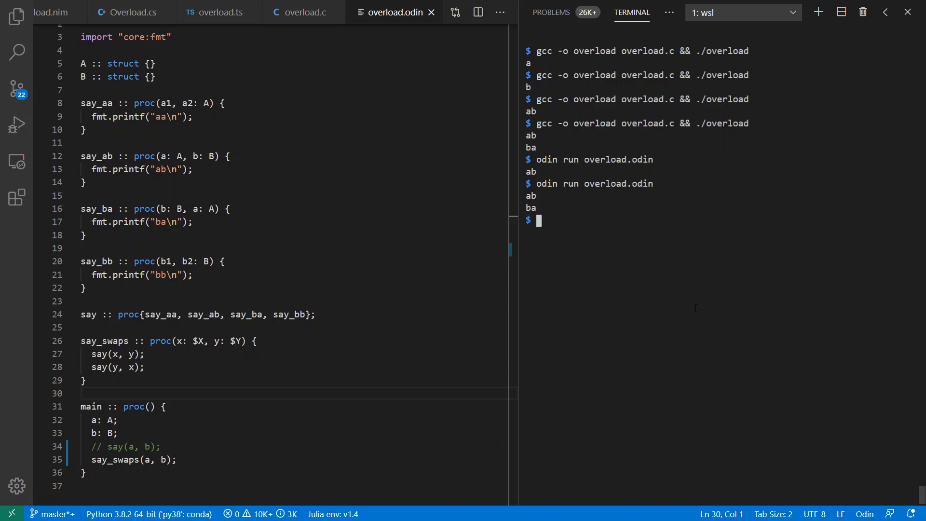